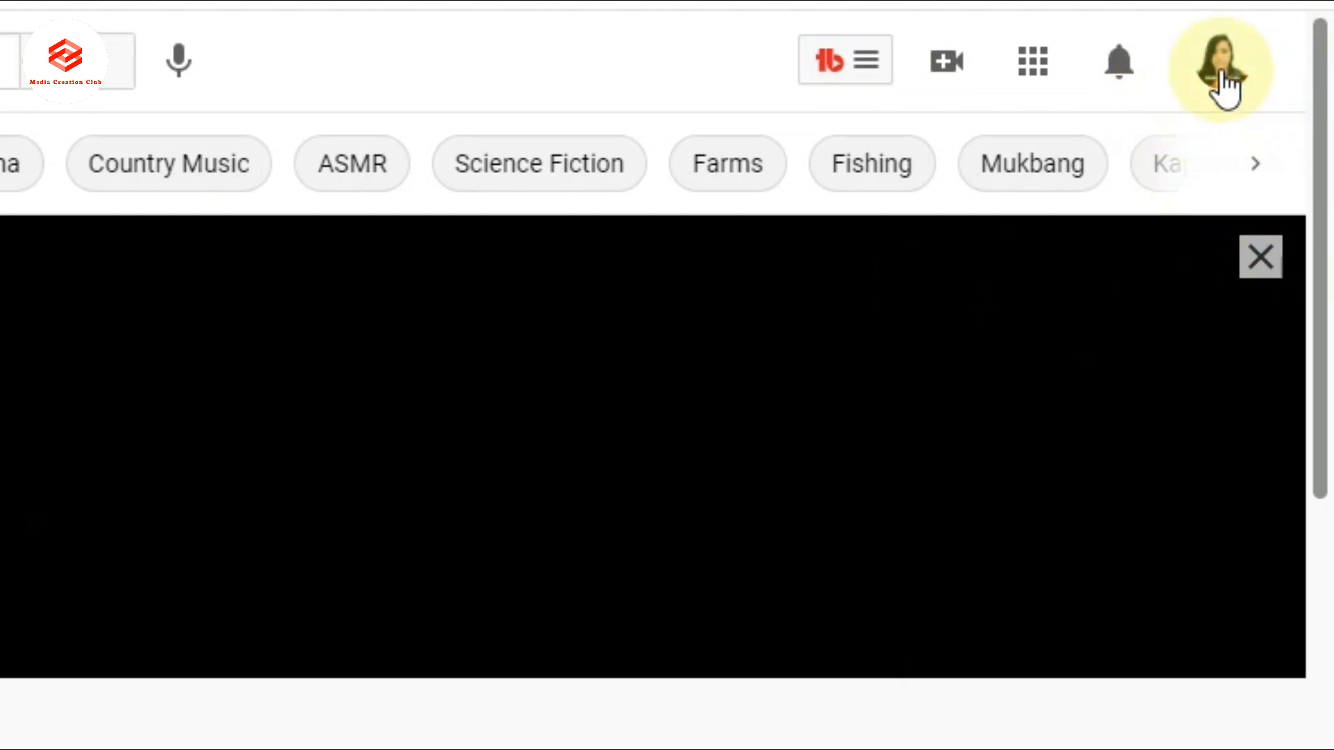
{"action": "left_click", "coordinate": [1220, 61]}
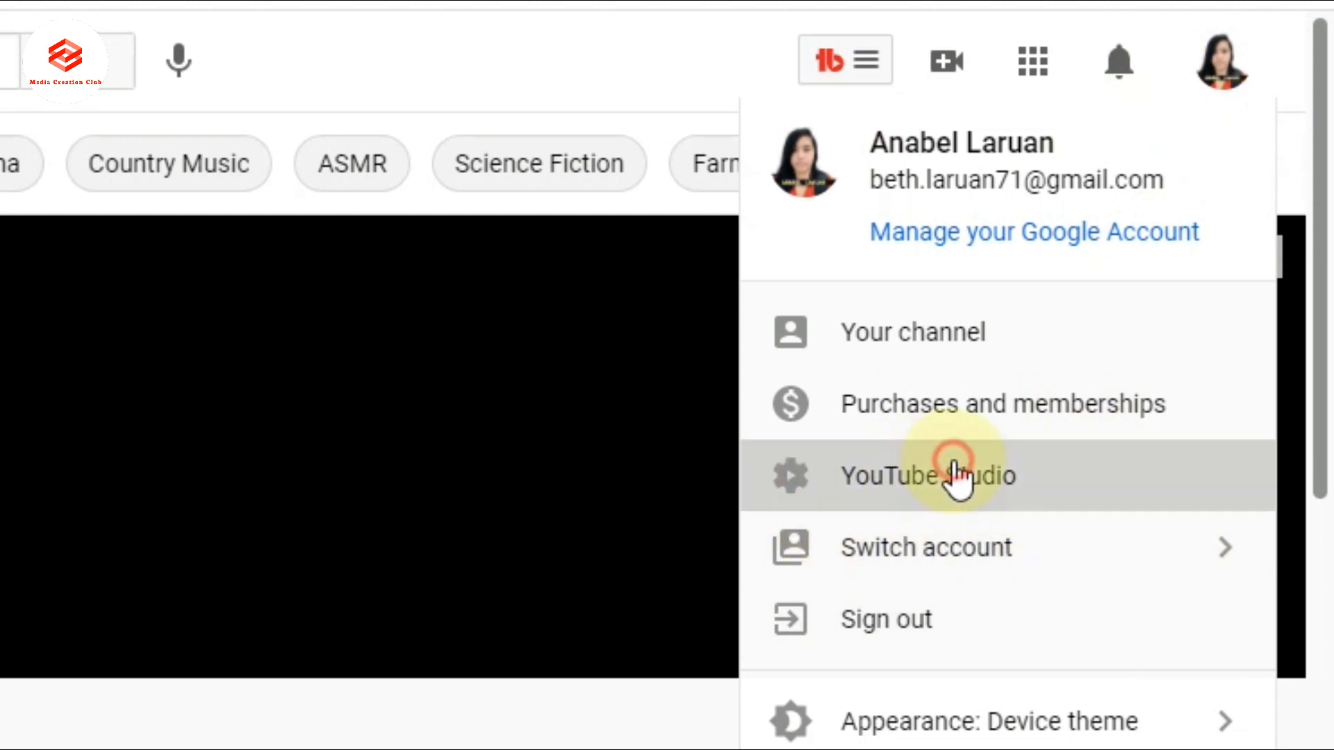
{"action": "left_click", "coordinate": [926, 474]}
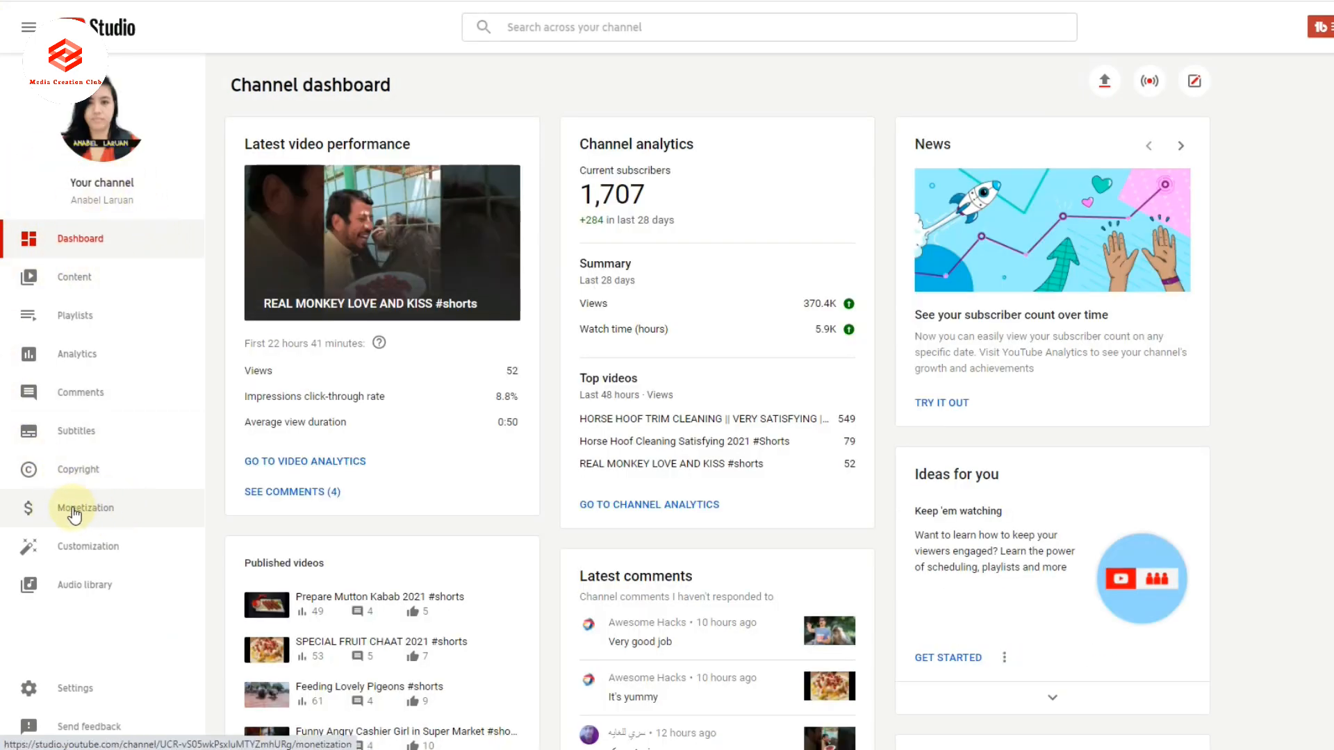
Check the Monetization page's 1,700 subscribers and 4,073 watch hours, then switch to Gmail
{"action": "left_click", "coordinate": [84, 507]}
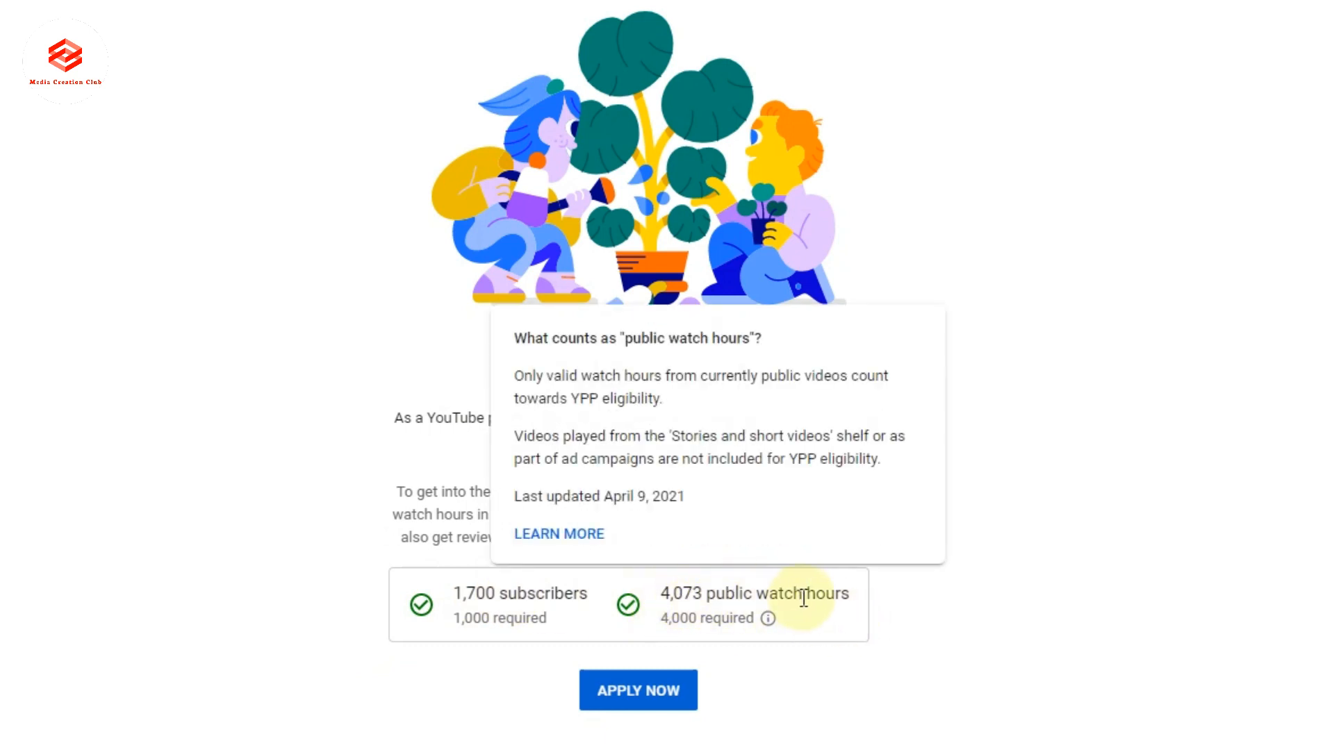
{"action": "mouse_move", "coordinate": [663, 723]}
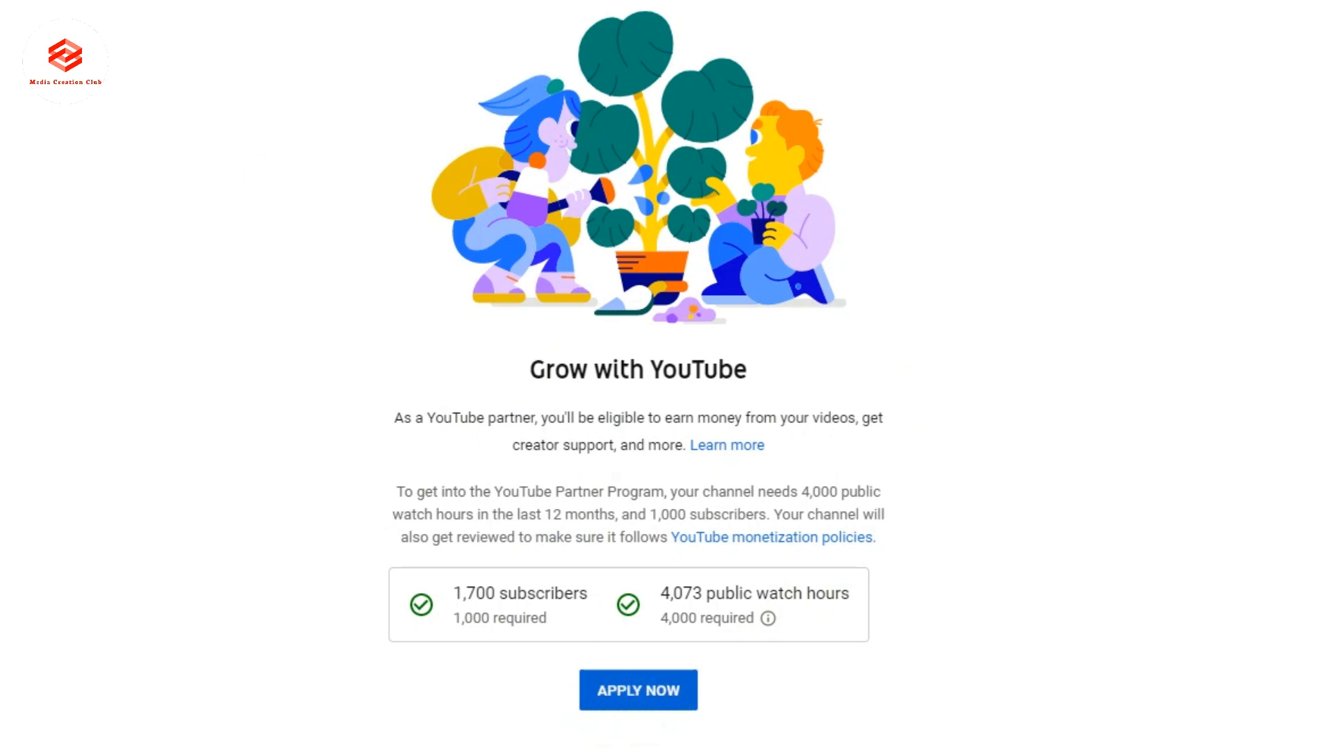
{"action": "left_click", "coordinate": [1273, 72]}
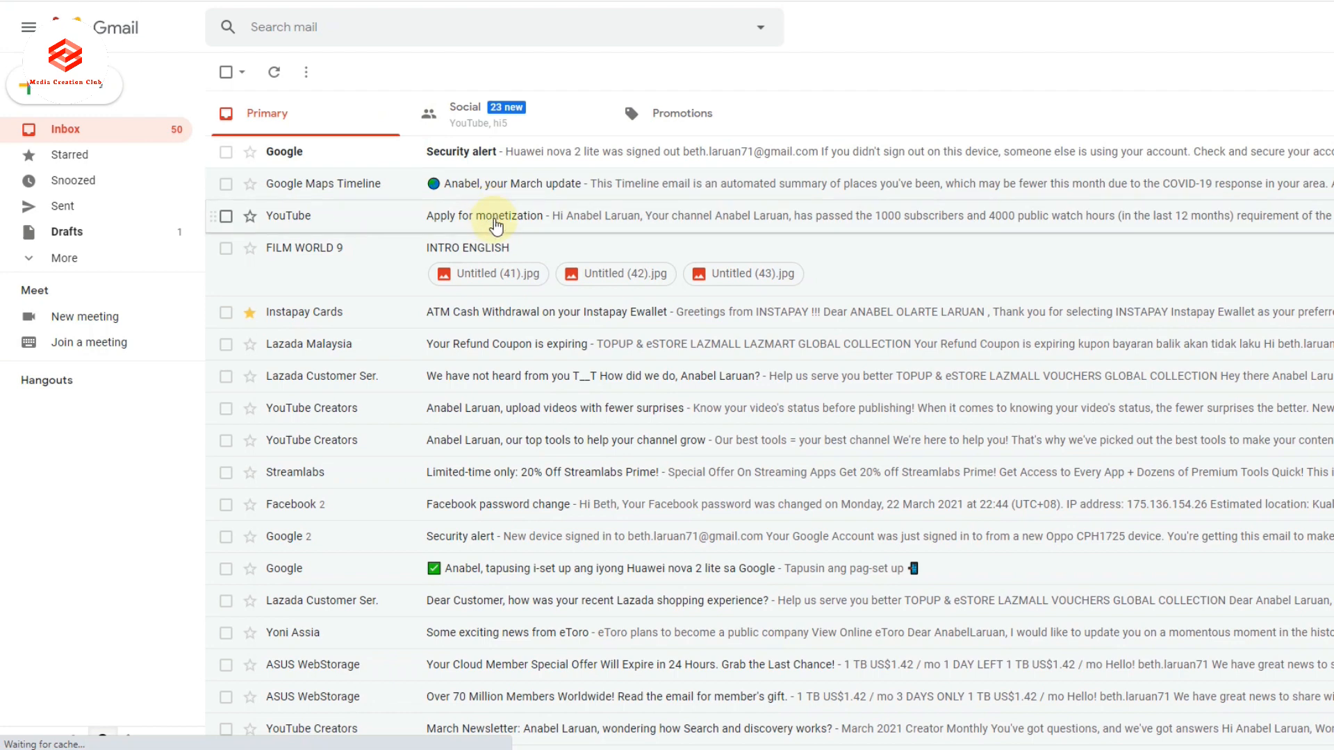
Follow the 'Apply for monetization' email to Studio, apply now, and start Step 1
{"action": "left_click", "coordinate": [485, 215]}
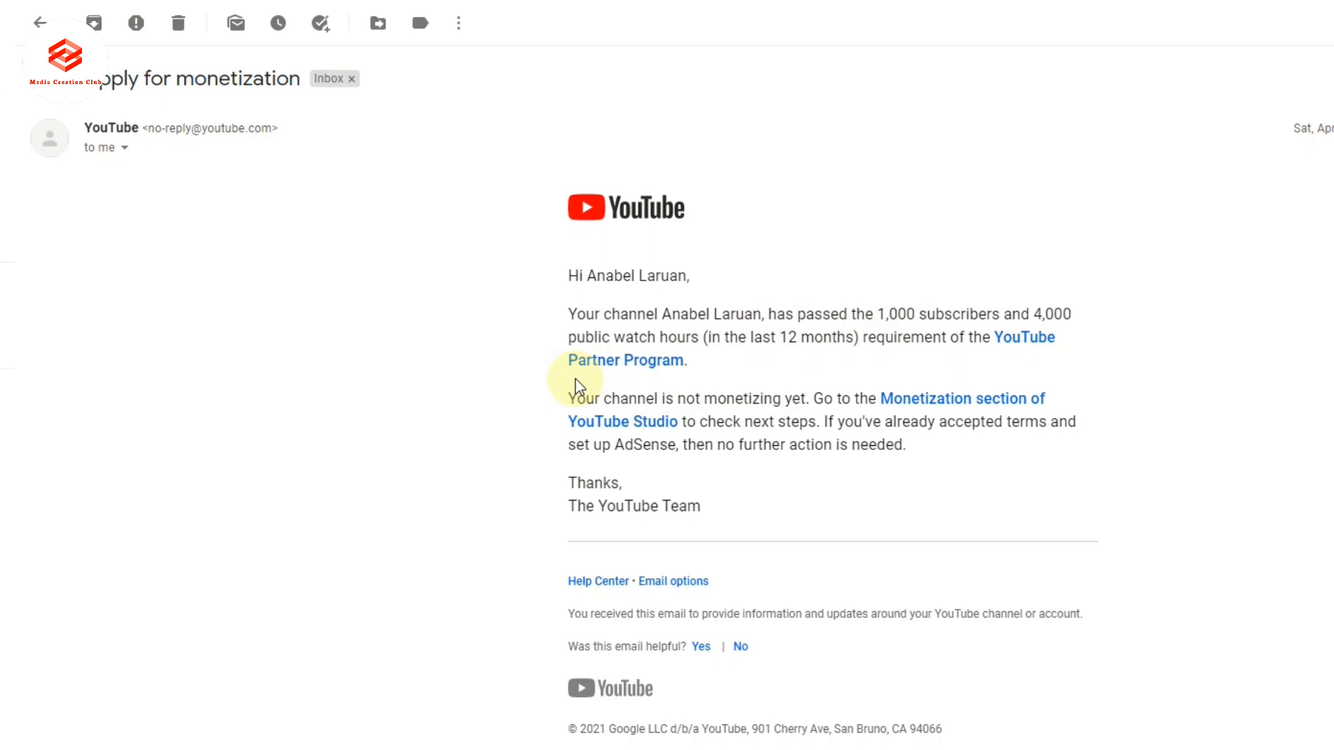
{"action": "left_click", "coordinate": [621, 420]}
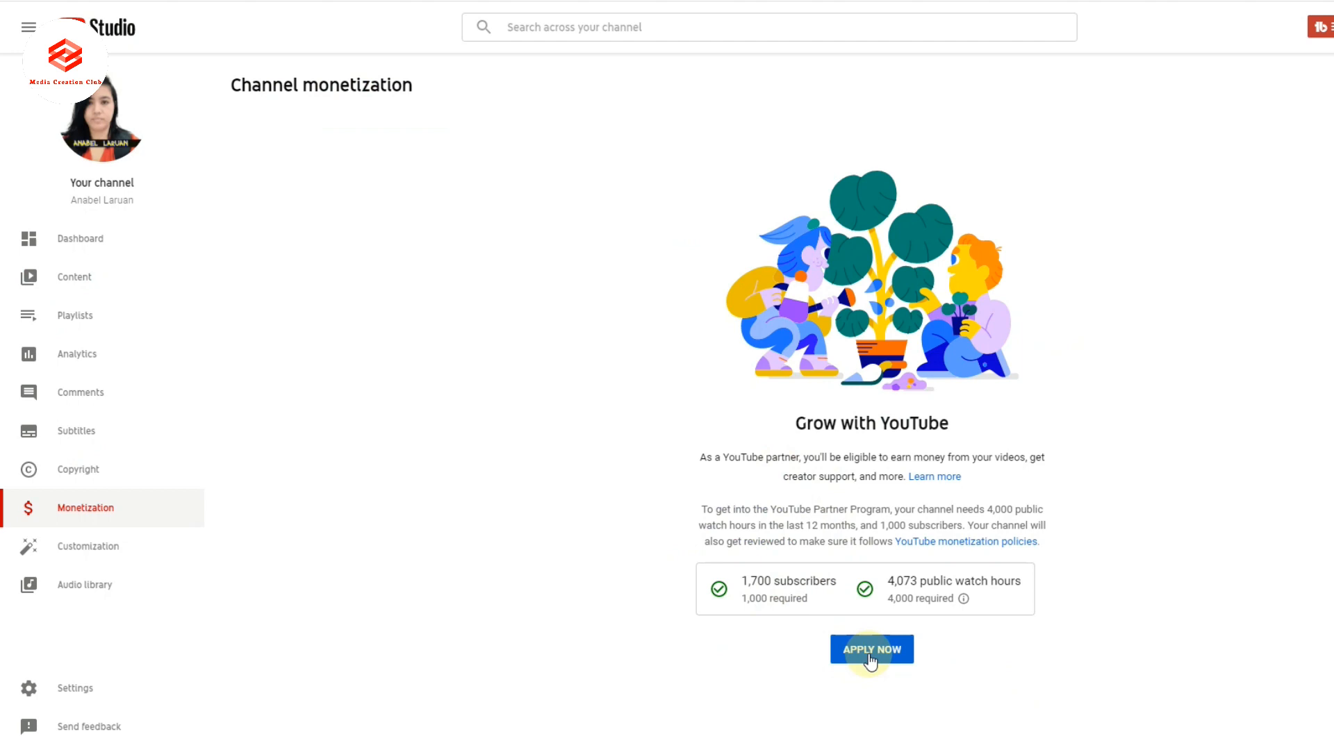
{"action": "left_click", "coordinate": [871, 649]}
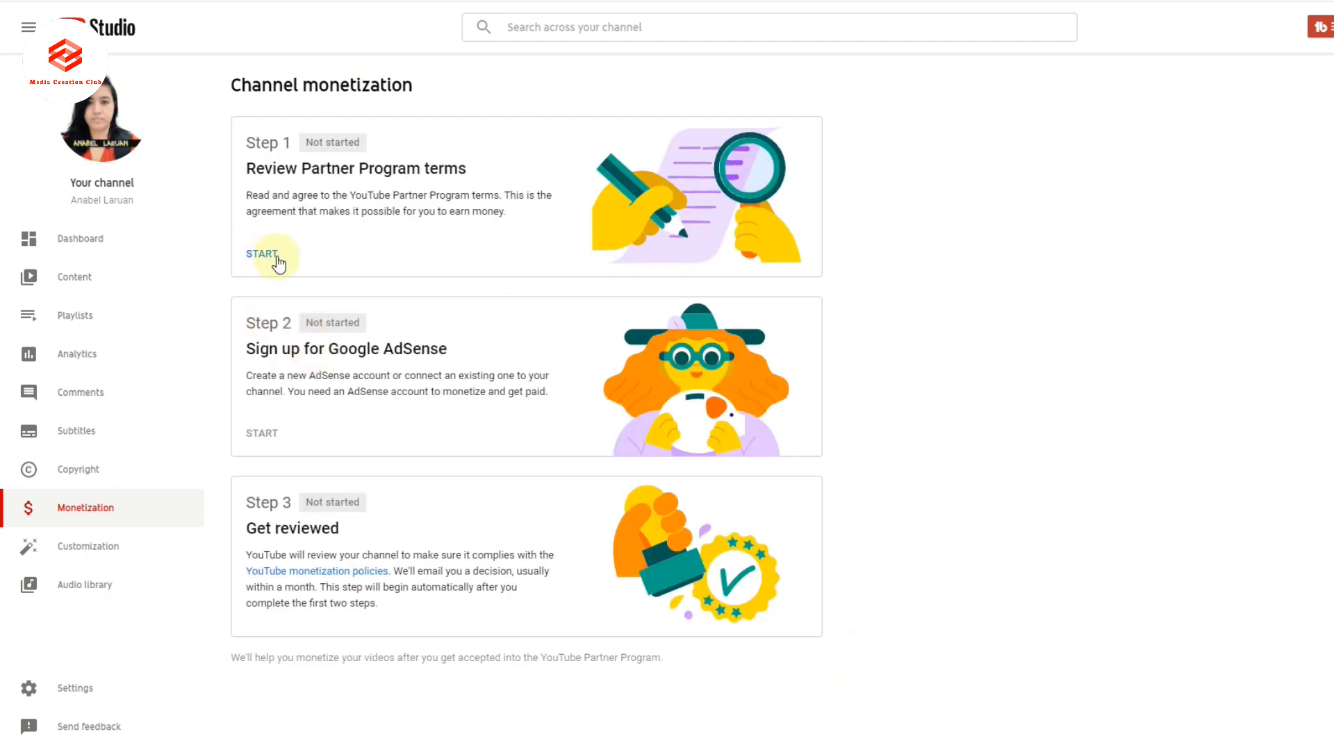
{"action": "left_click", "coordinate": [262, 253]}
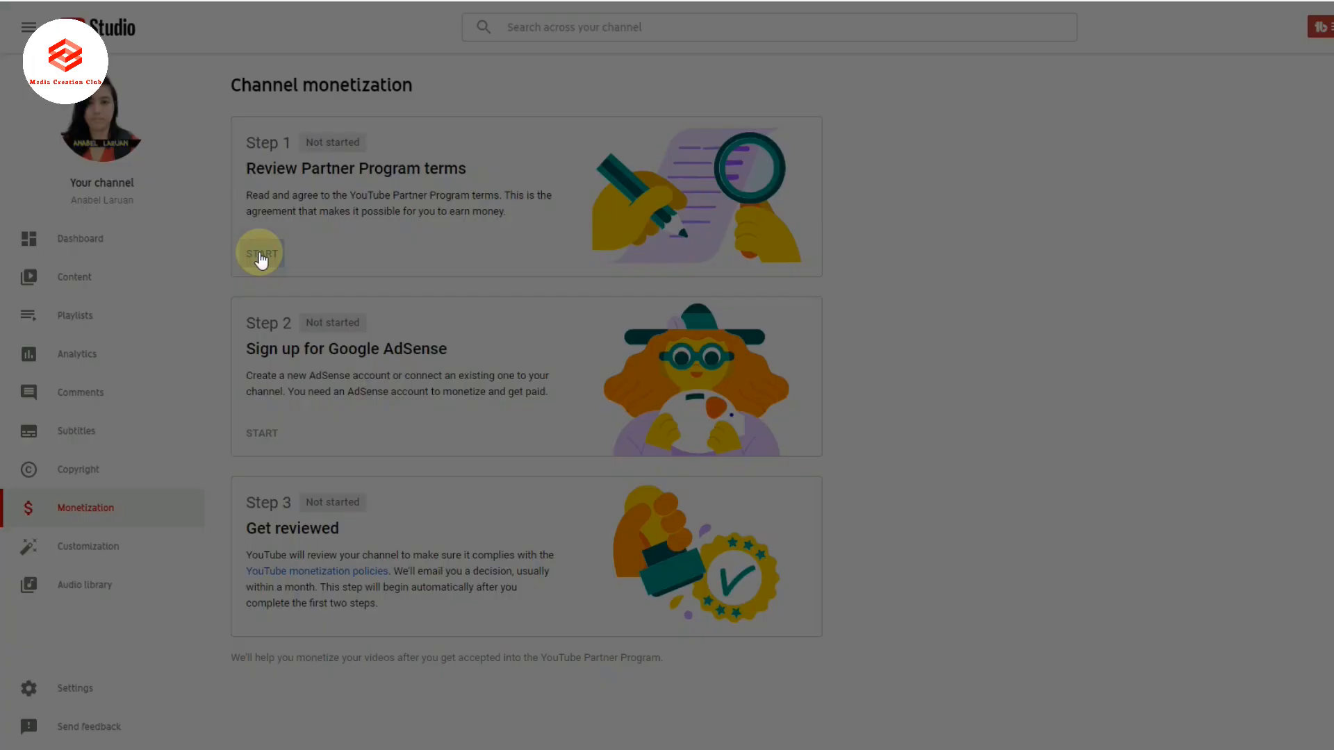
Read the Step 1 terms, tick 'I accept the YouTube Partner Program terms', and accept
{"action": "left_click", "coordinate": [261, 253]}
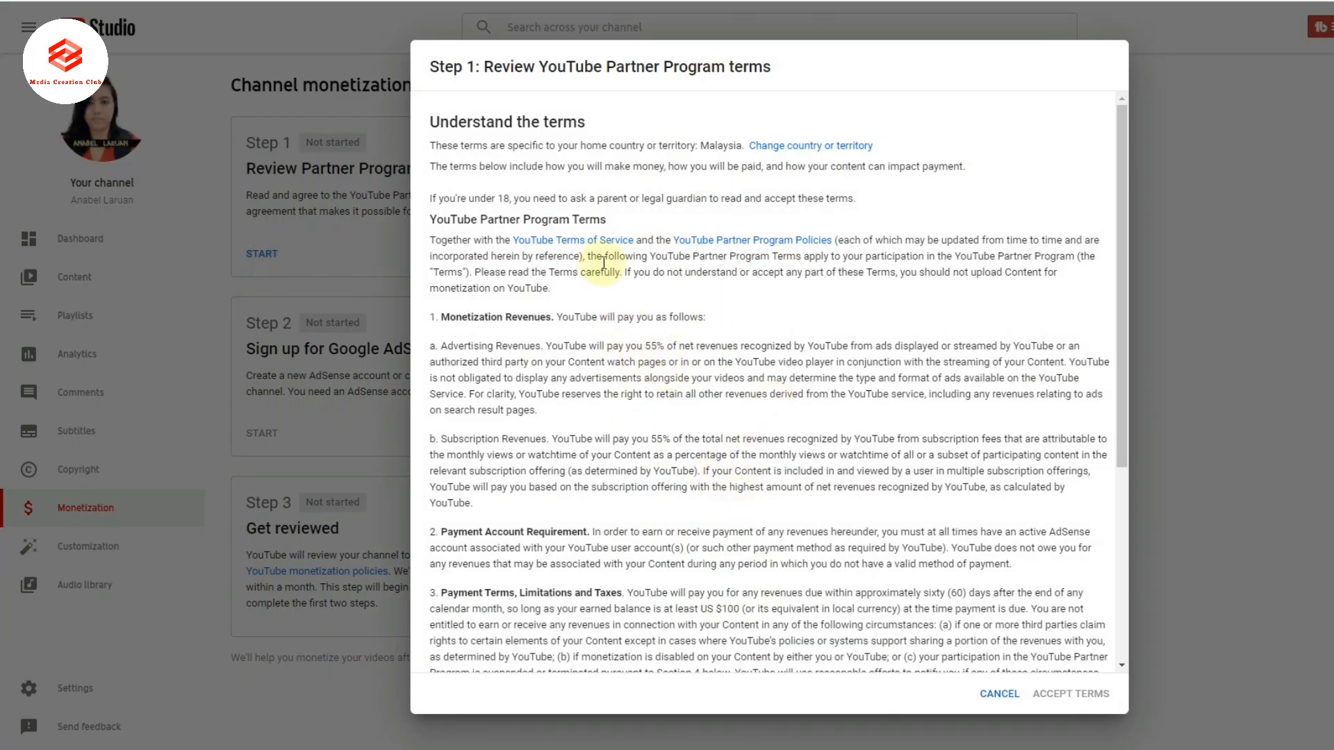
{"action": "scroll", "scroll_direction": "down", "scroll_amount": 3}
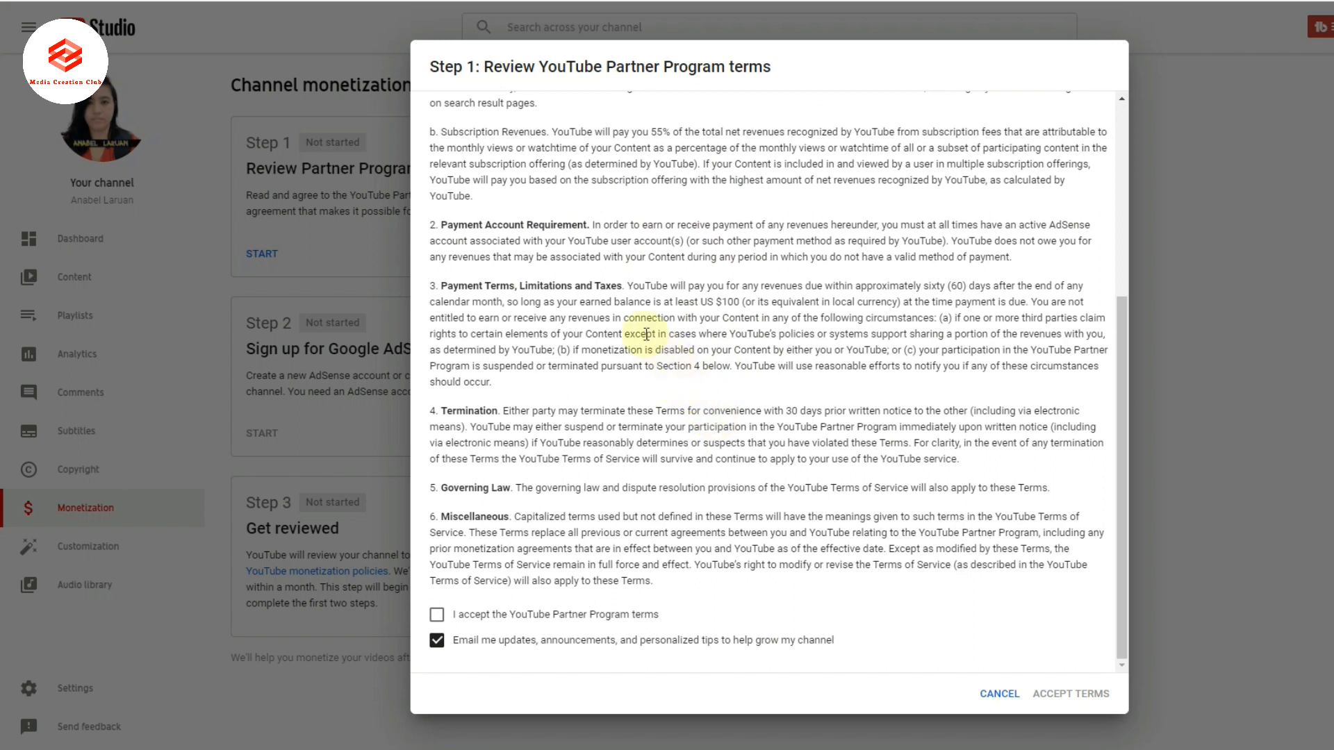
{"action": "mouse_move", "coordinate": [609, 408]}
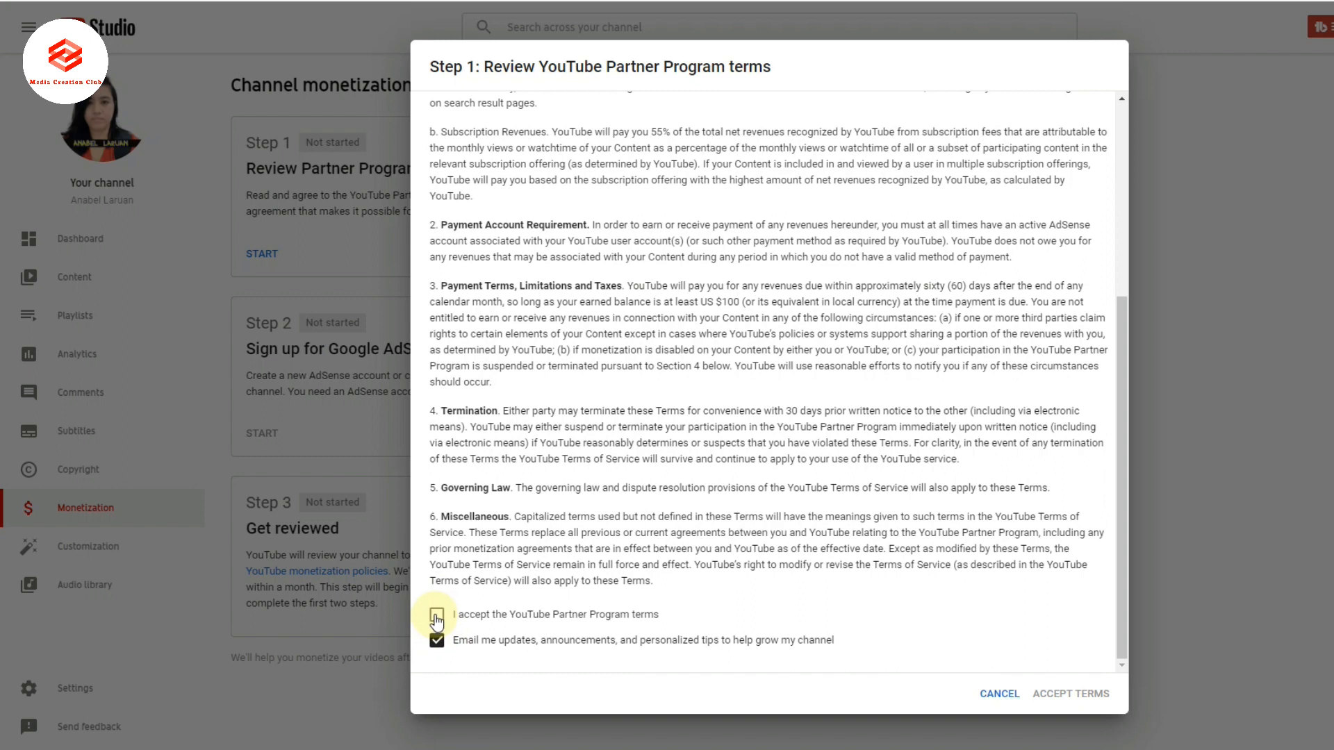
{"action": "left_click", "coordinate": [437, 614]}
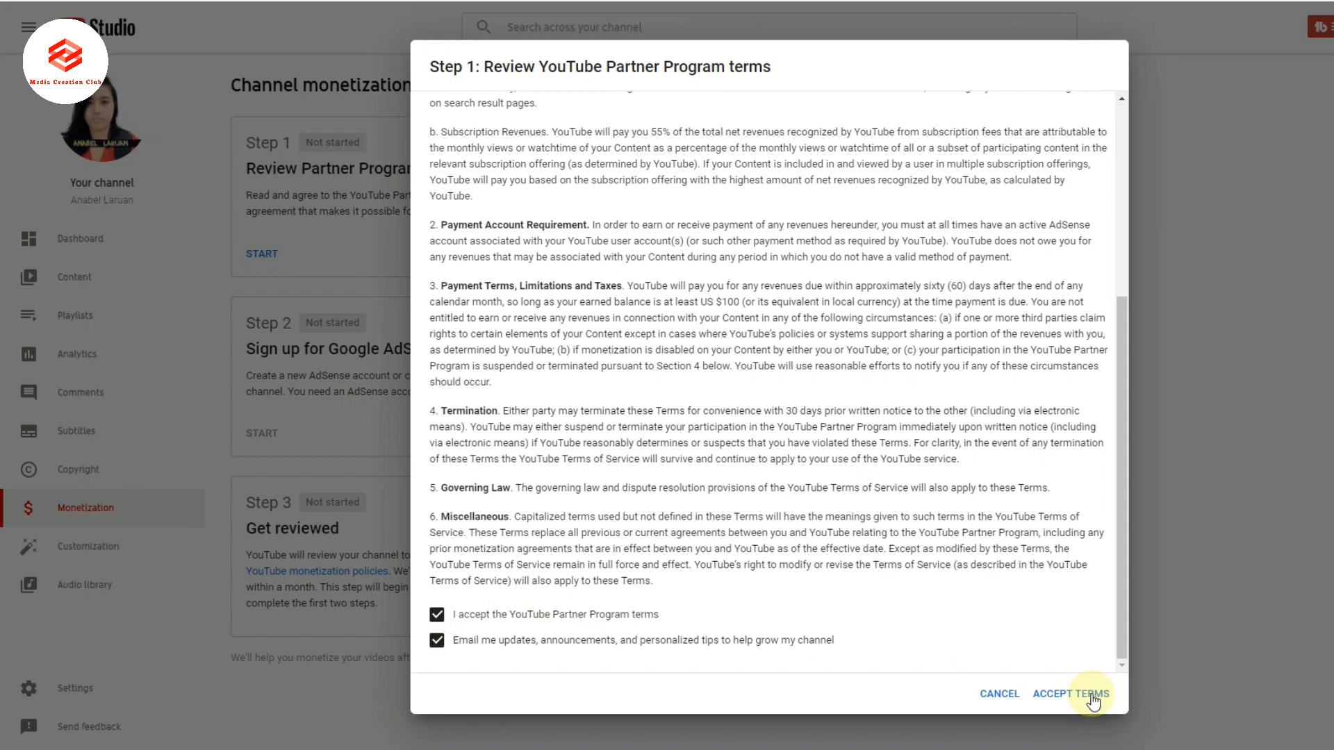
{"action": "left_click", "coordinate": [1070, 693]}
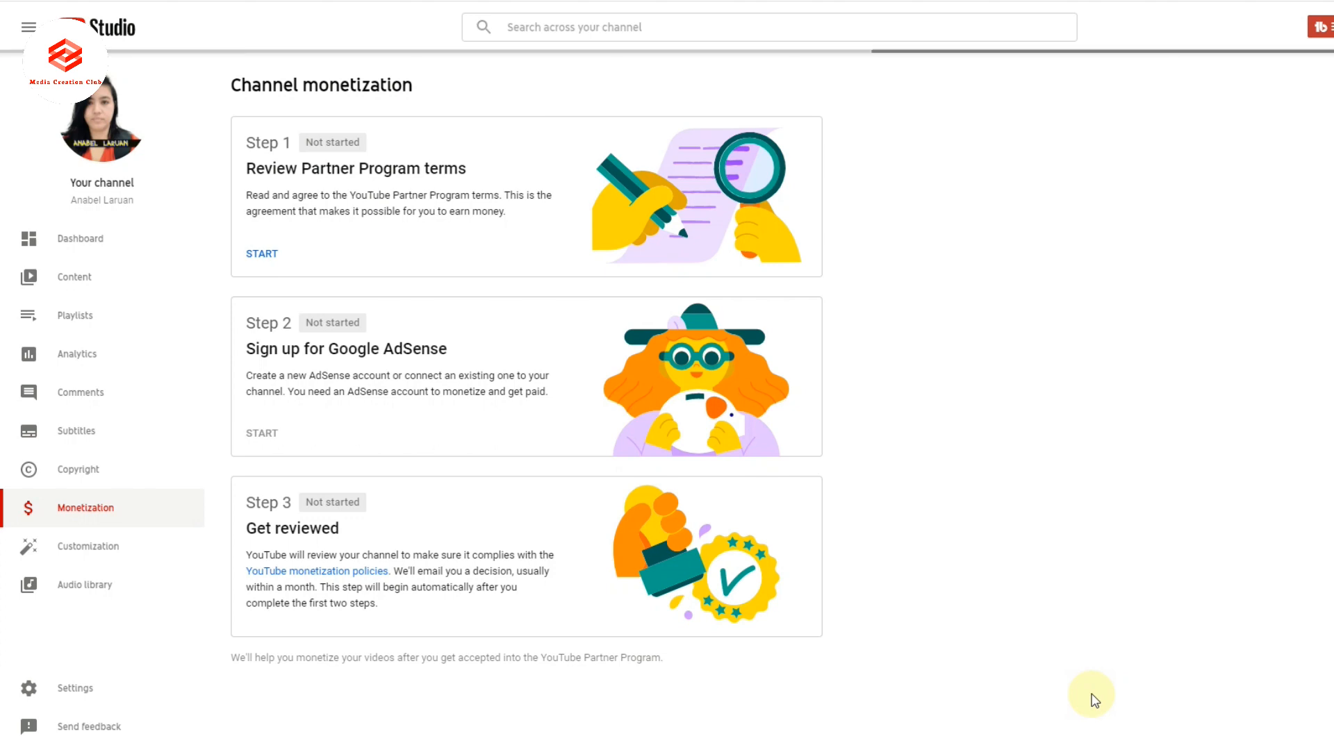
Confirm Step 1 on the Channel monetization checklist shows the green Done label
{"action": "left_click", "coordinate": [262, 253]}
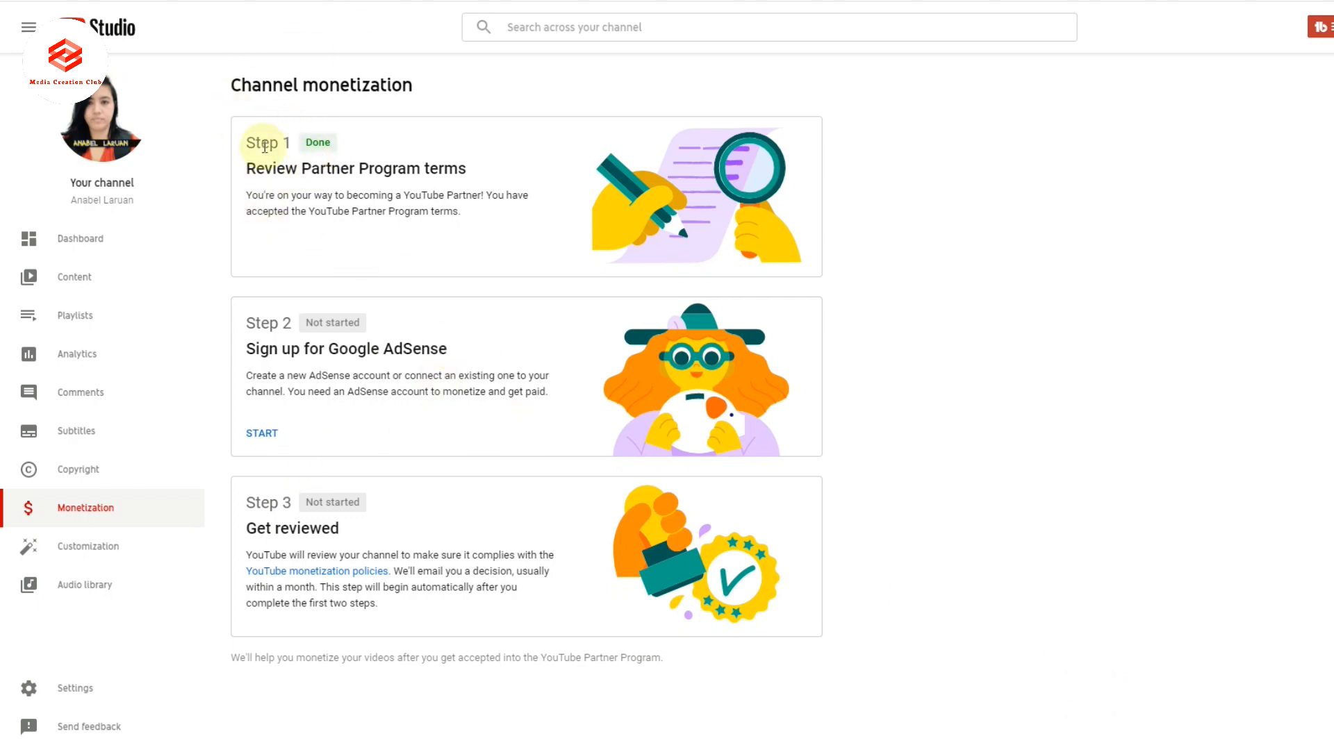
{"action": "mouse_move", "coordinate": [246, 139]}
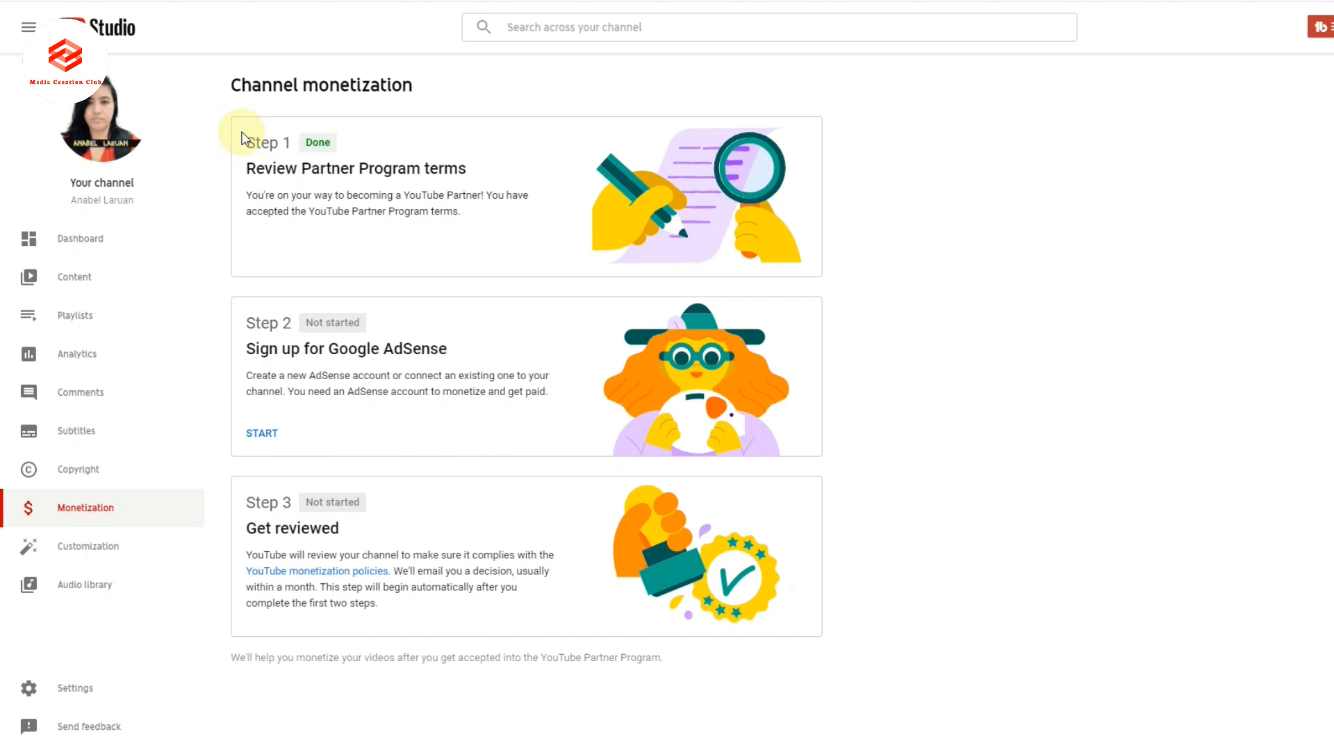
{"action": "mouse_move", "coordinate": [236, 184]}
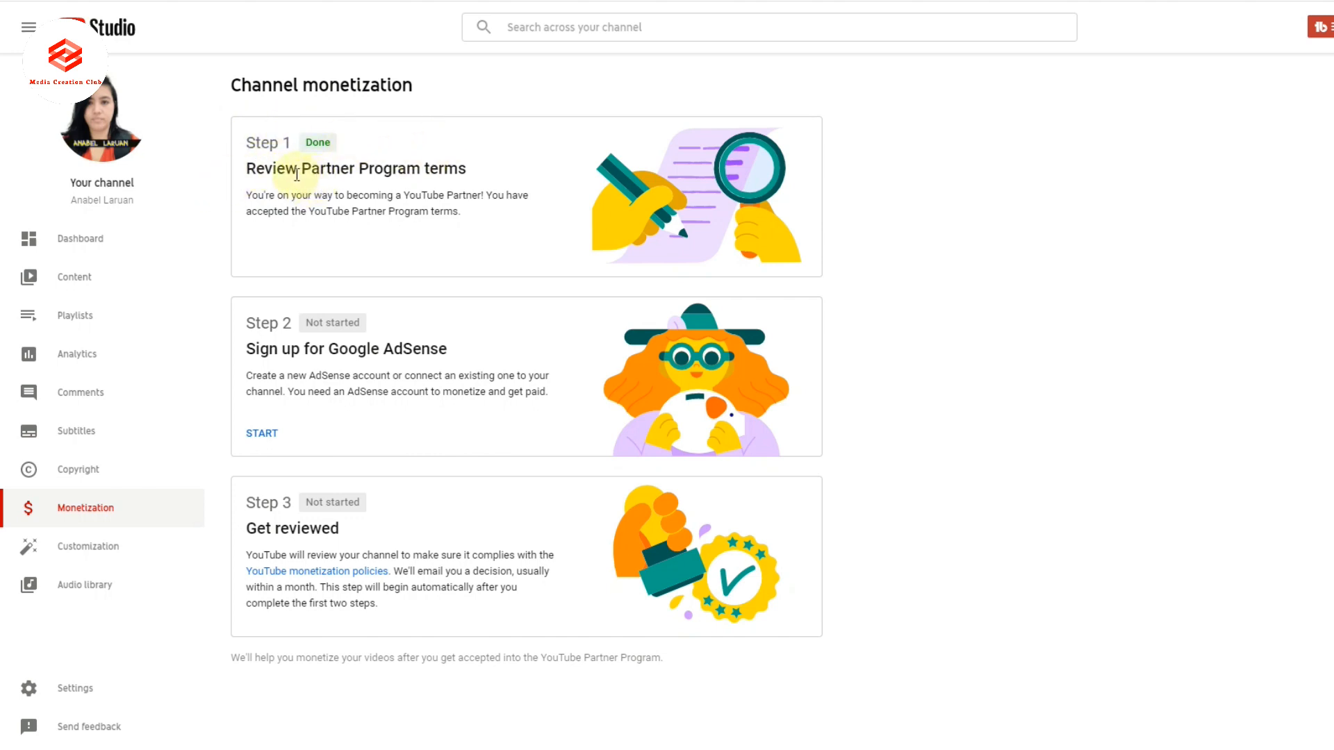
{"action": "mouse_move", "coordinate": [309, 289]}
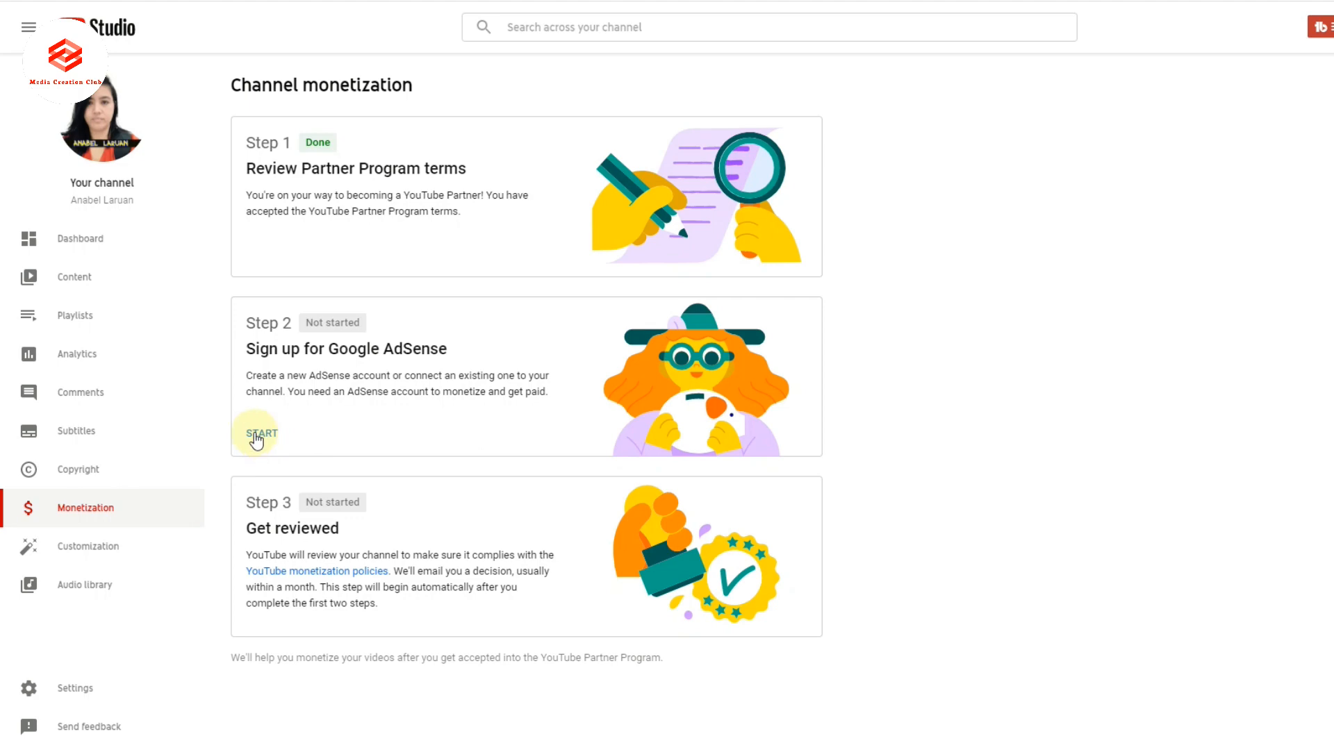
Start Step 2, answer 'No, I don't have an existing account', and continue to Google sign-in
{"action": "left_click", "coordinate": [259, 433]}
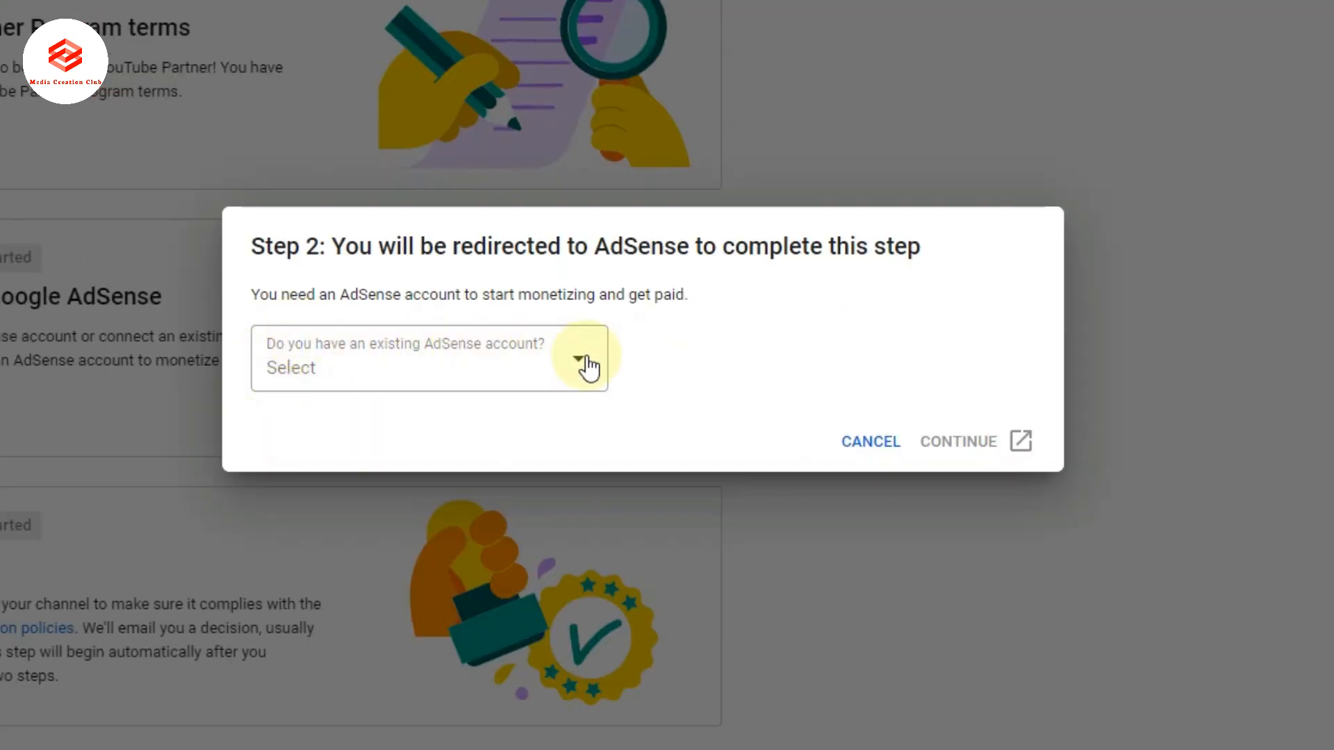
{"action": "left_click", "coordinate": [429, 357]}
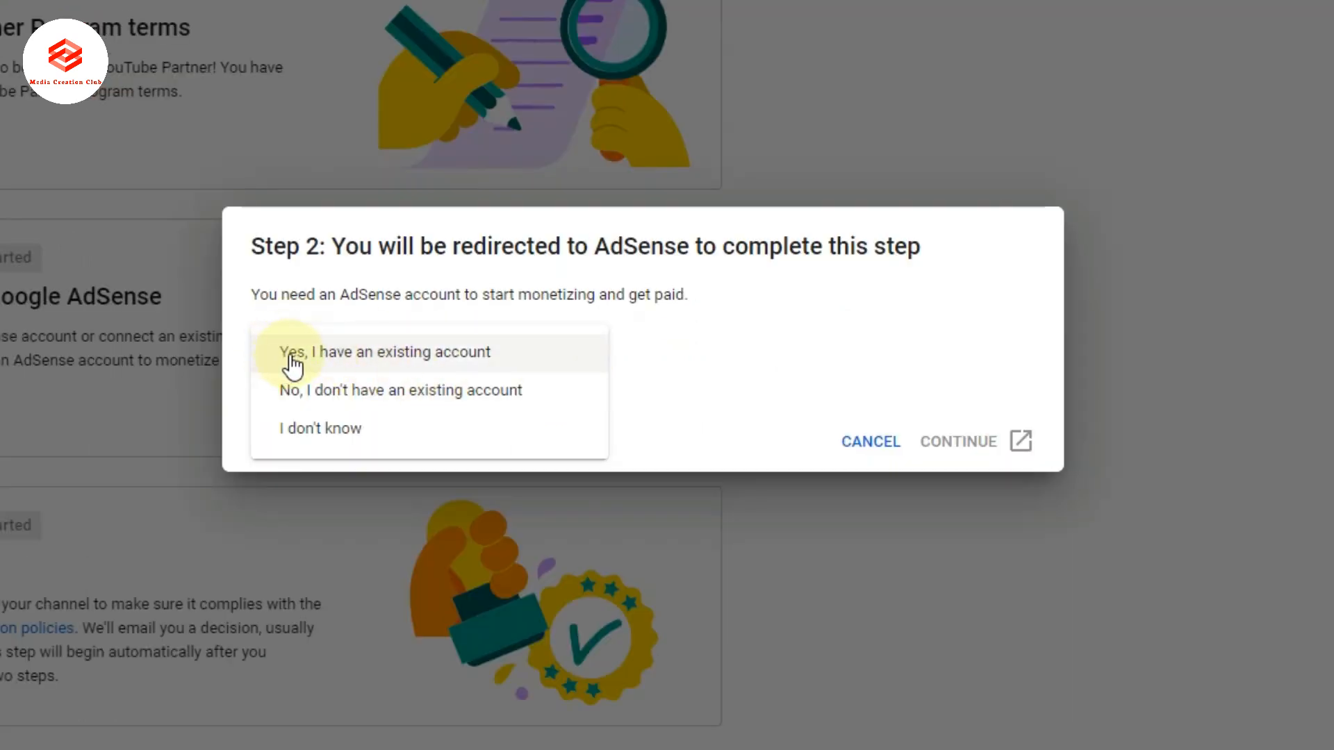
{"action": "mouse_move", "coordinate": [292, 398]}
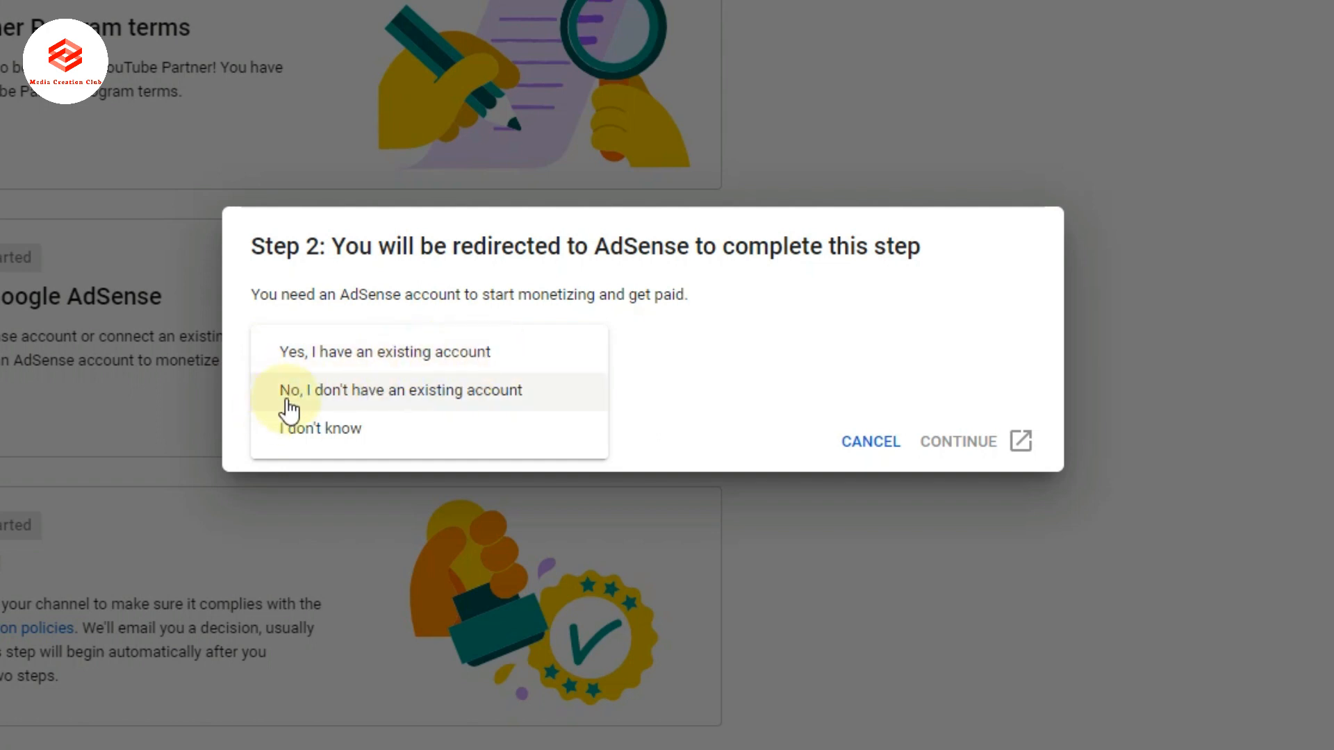
{"action": "mouse_move", "coordinate": [537, 404]}
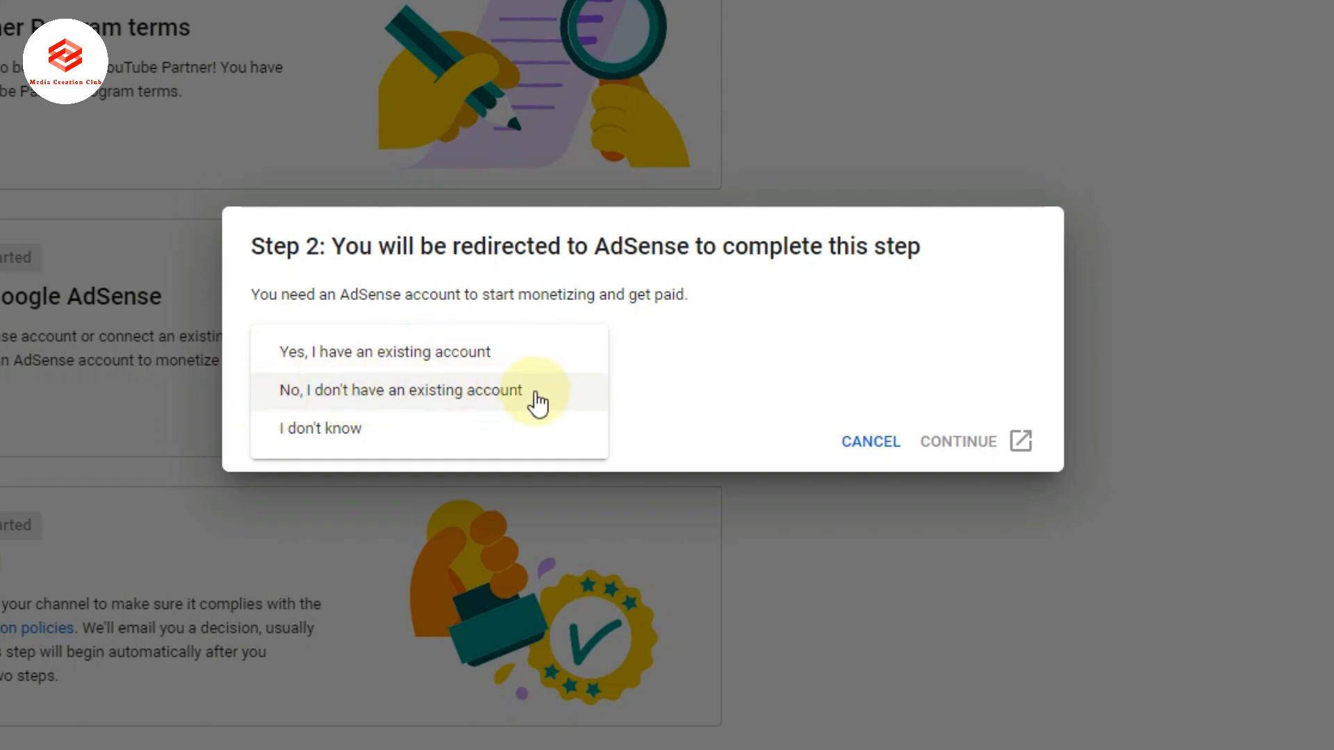
{"action": "mouse_move", "coordinate": [280, 433]}
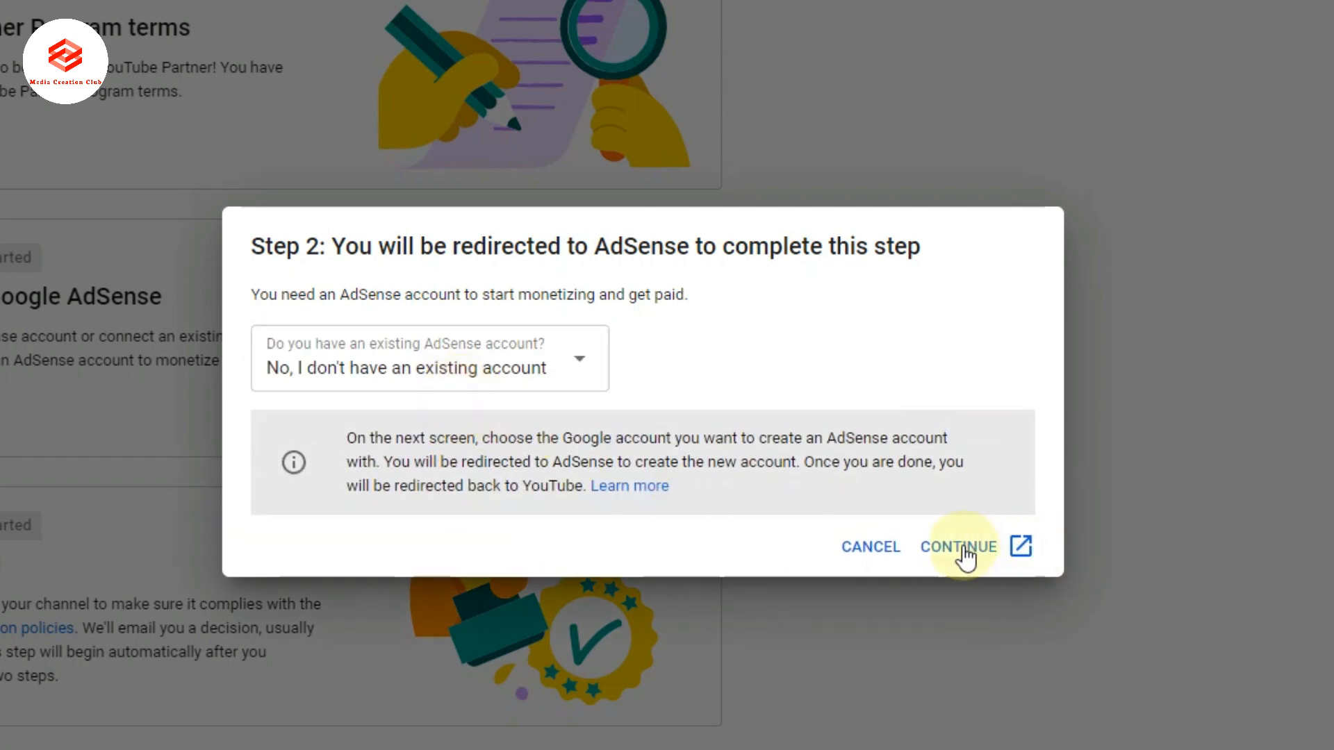
{"action": "left_click", "coordinate": [957, 546]}
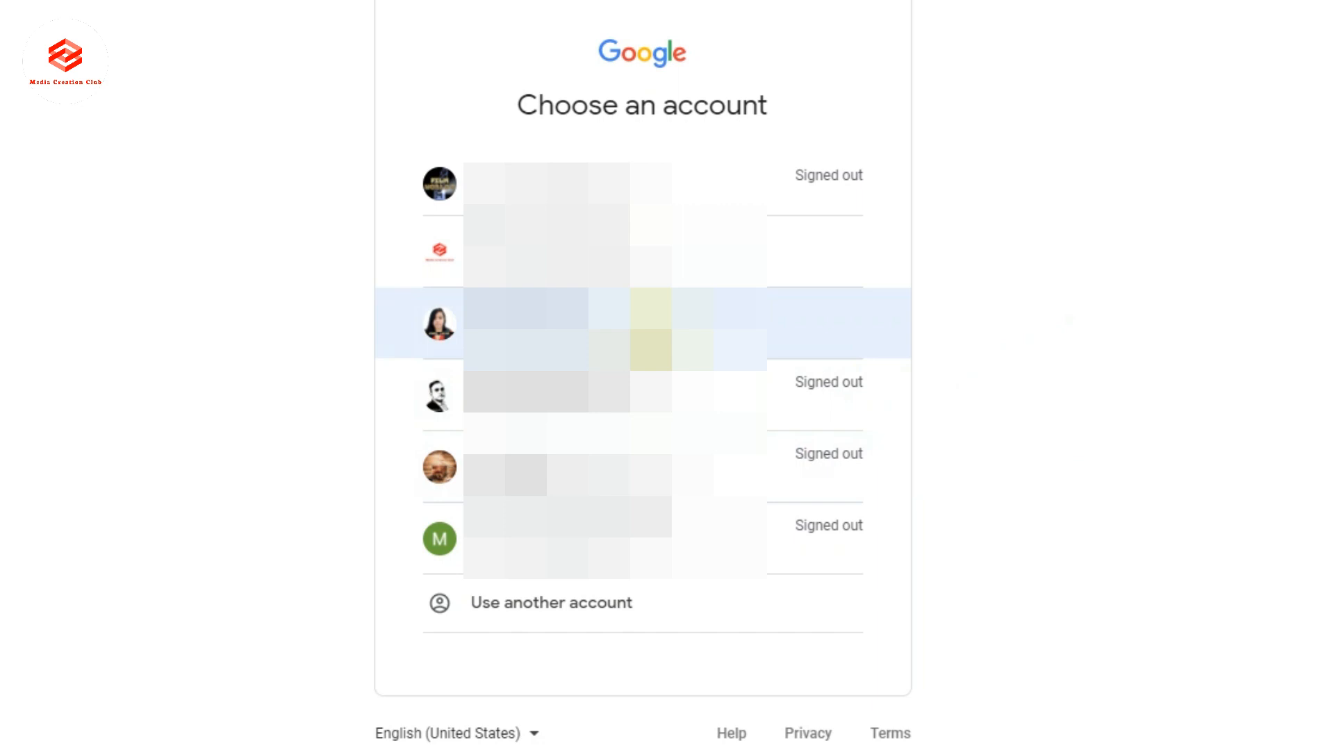
Pick the signed-in channel account on the Choose an account page
{"action": "left_click", "coordinate": [595, 323]}
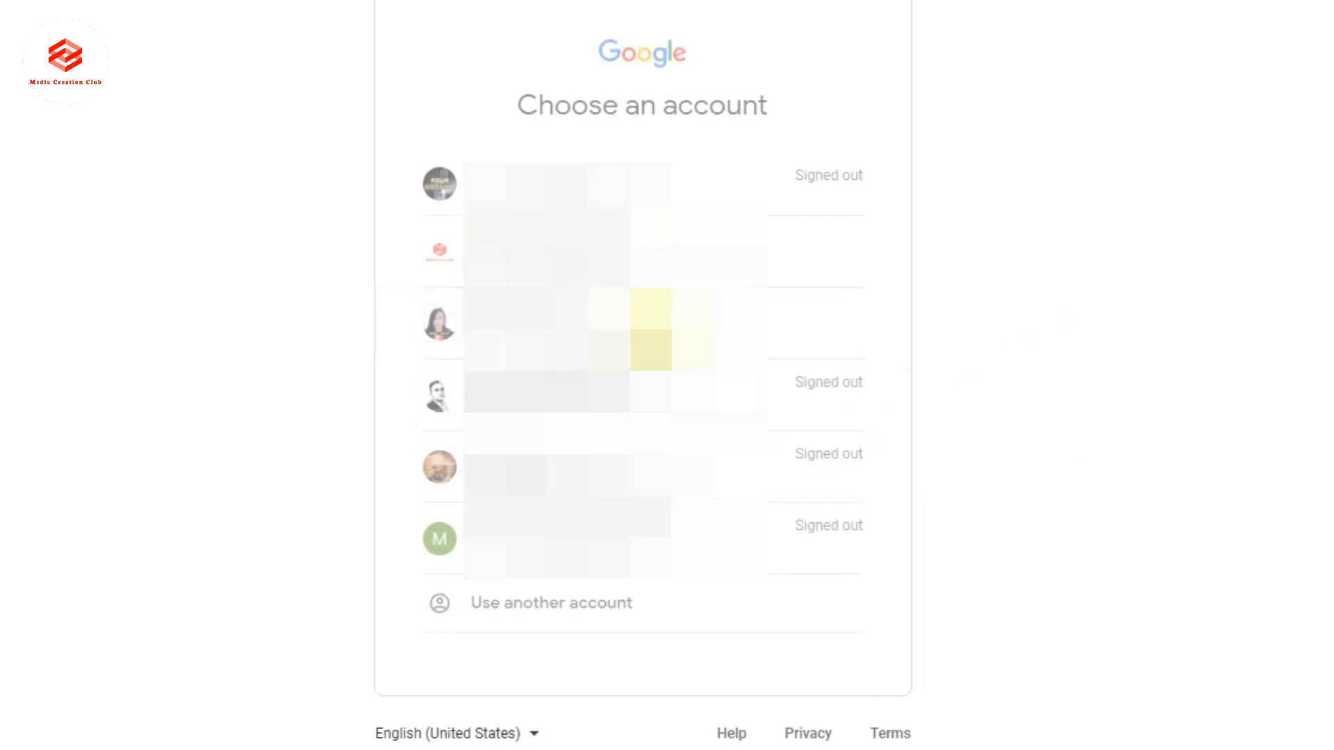
{"action": "left_click", "coordinate": [439, 323]}
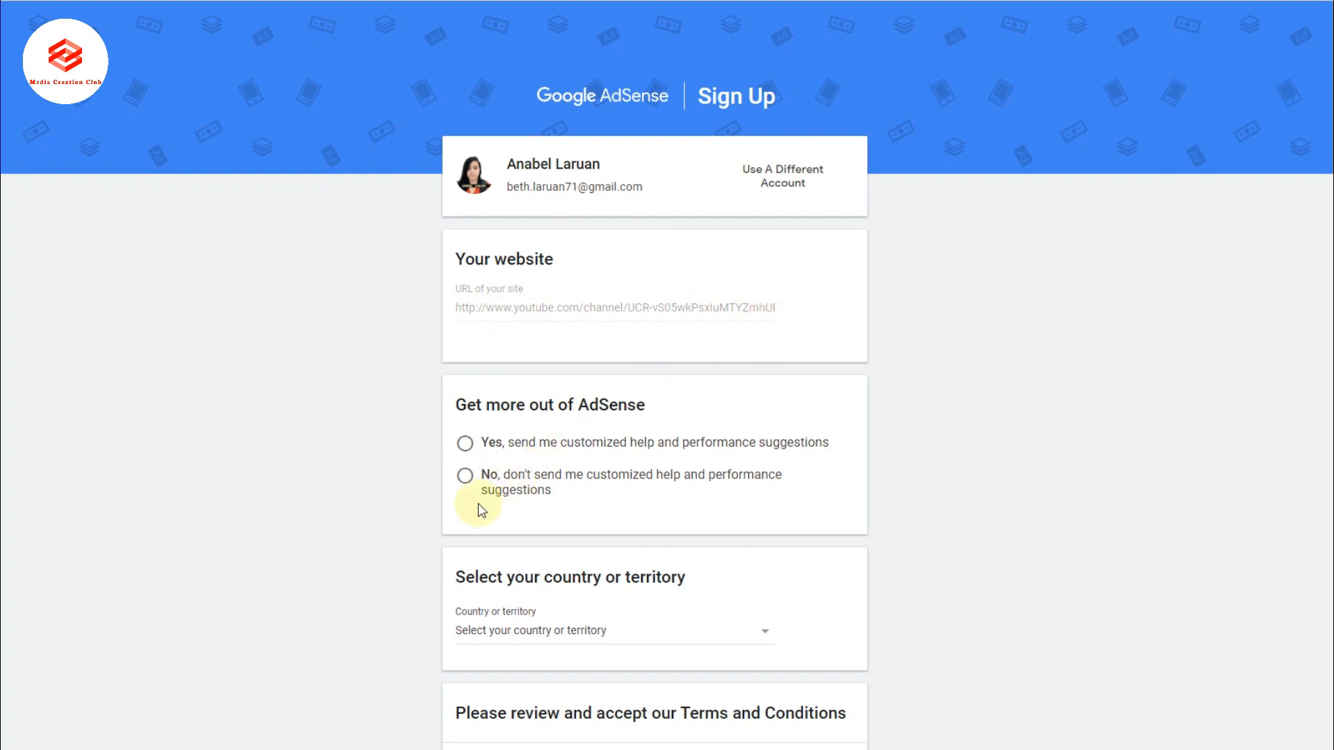
Opt in to customized AdSense help suggestions and set the country to Philippines
{"action": "scroll", "scroll_direction": "down", "scroll_amount": 3}
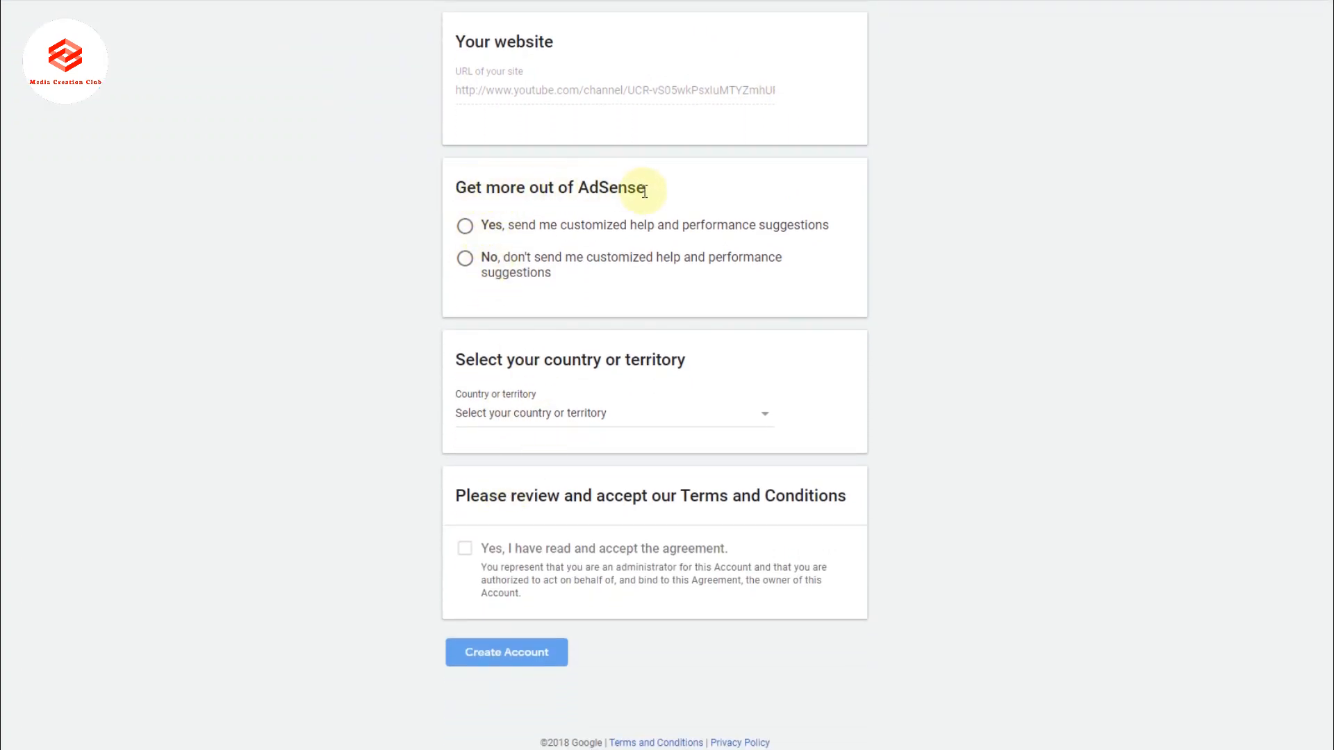
{"action": "mouse_move", "coordinate": [613, 231]}
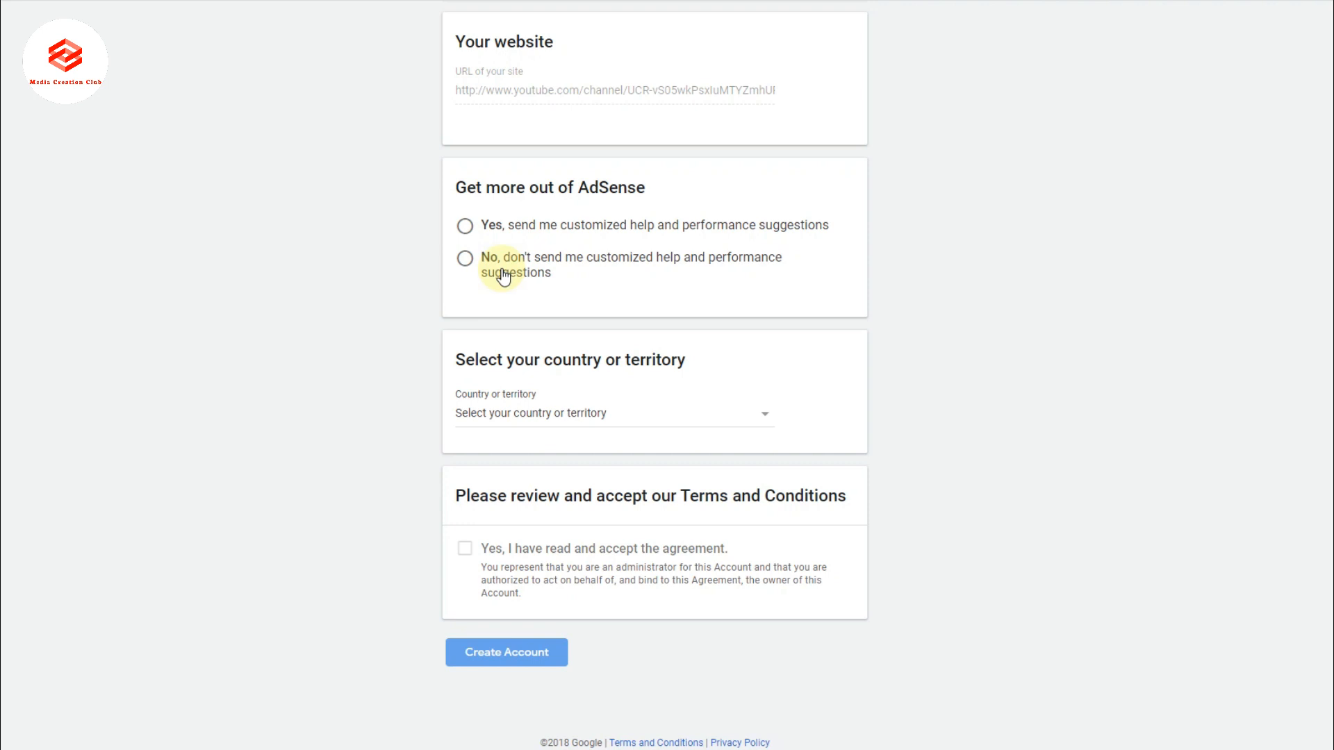
{"action": "left_click", "coordinate": [465, 226]}
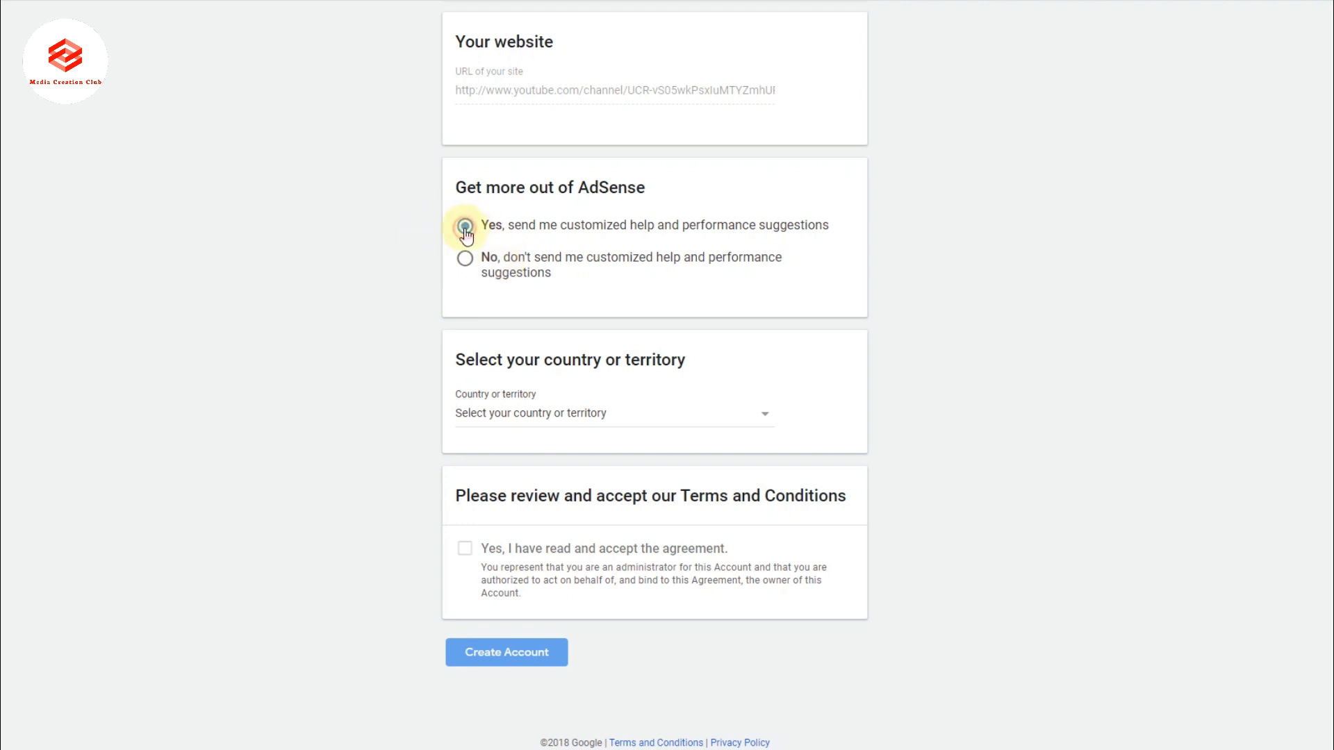
{"action": "left_click", "coordinate": [465, 225]}
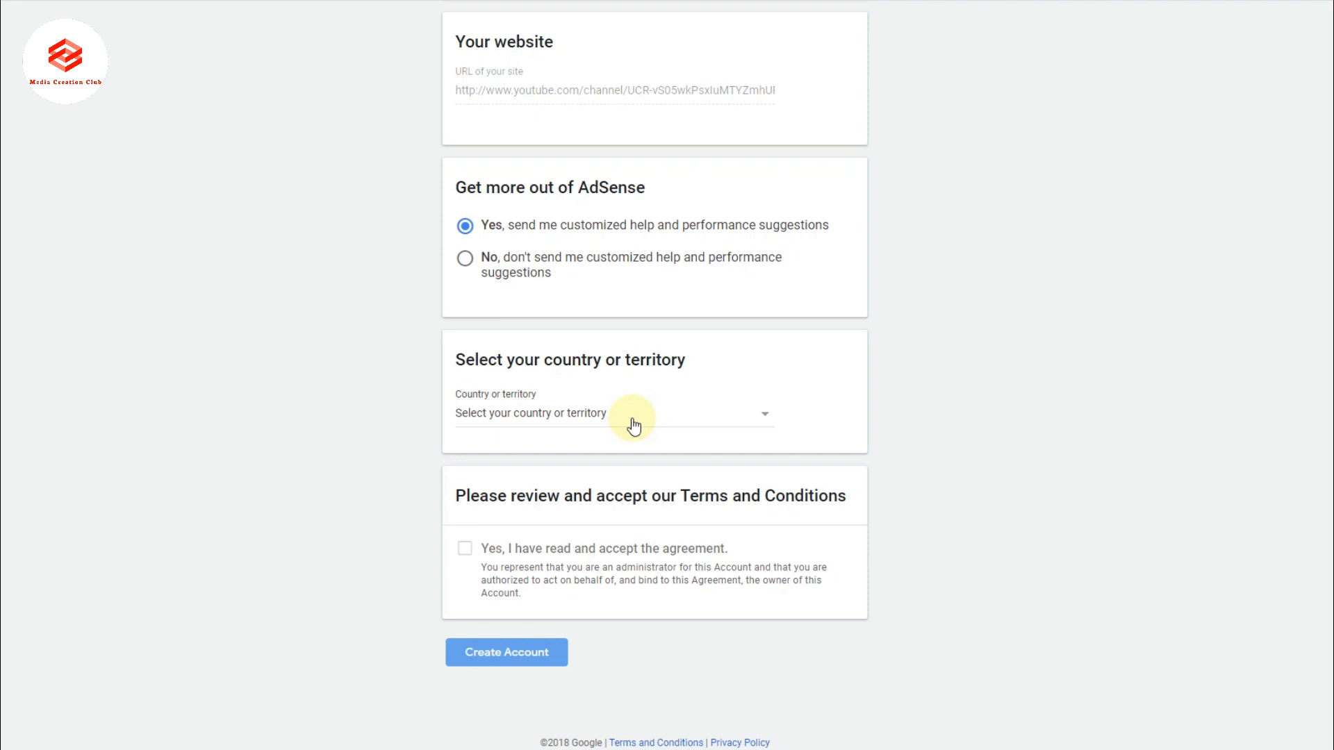
{"action": "left_click", "coordinate": [611, 413]}
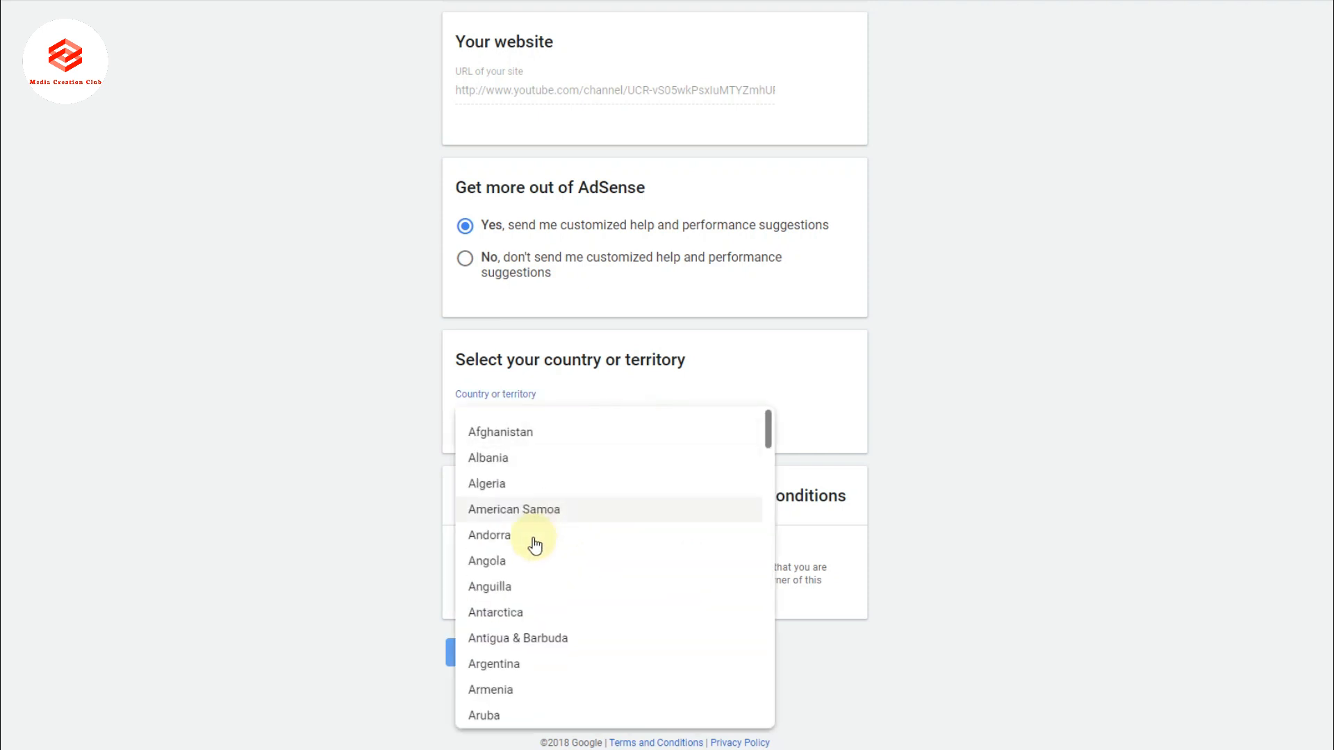
{"action": "scroll", "scroll_direction": "down", "scroll_amount": 3}
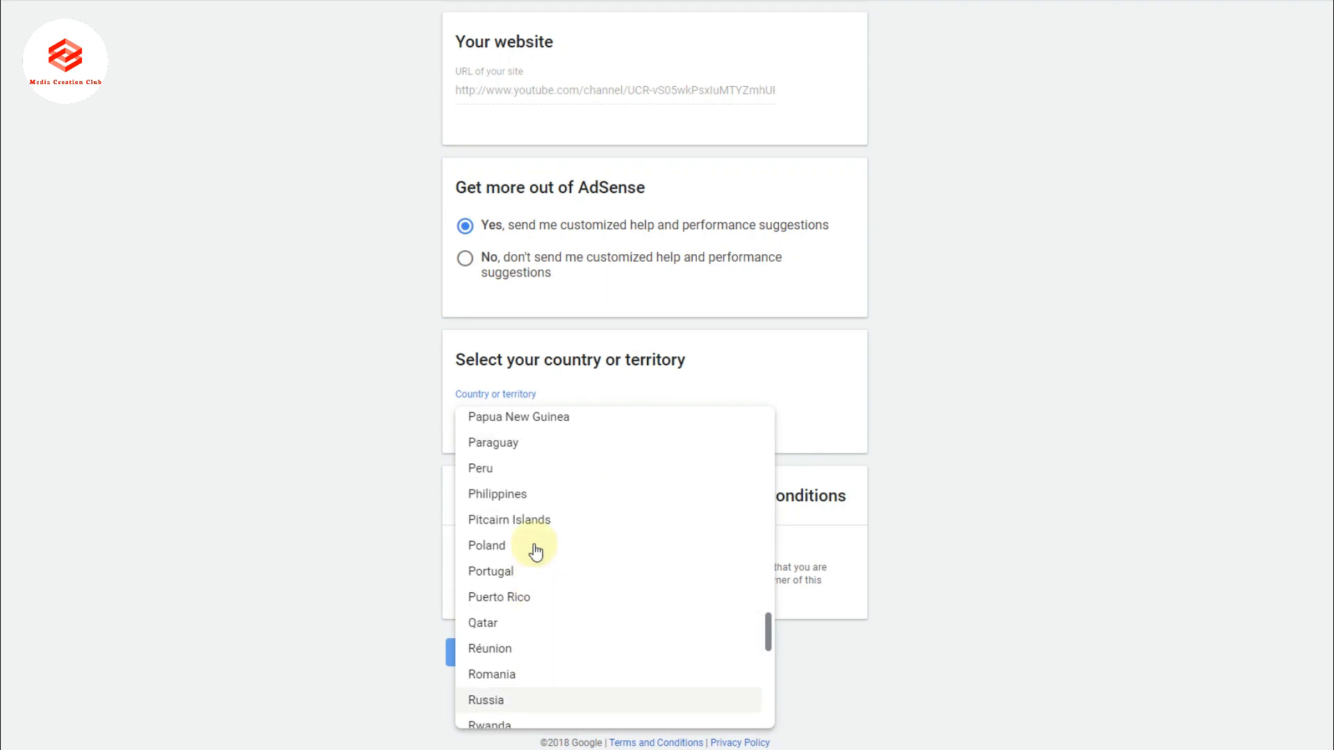
{"action": "left_click", "coordinate": [497, 493]}
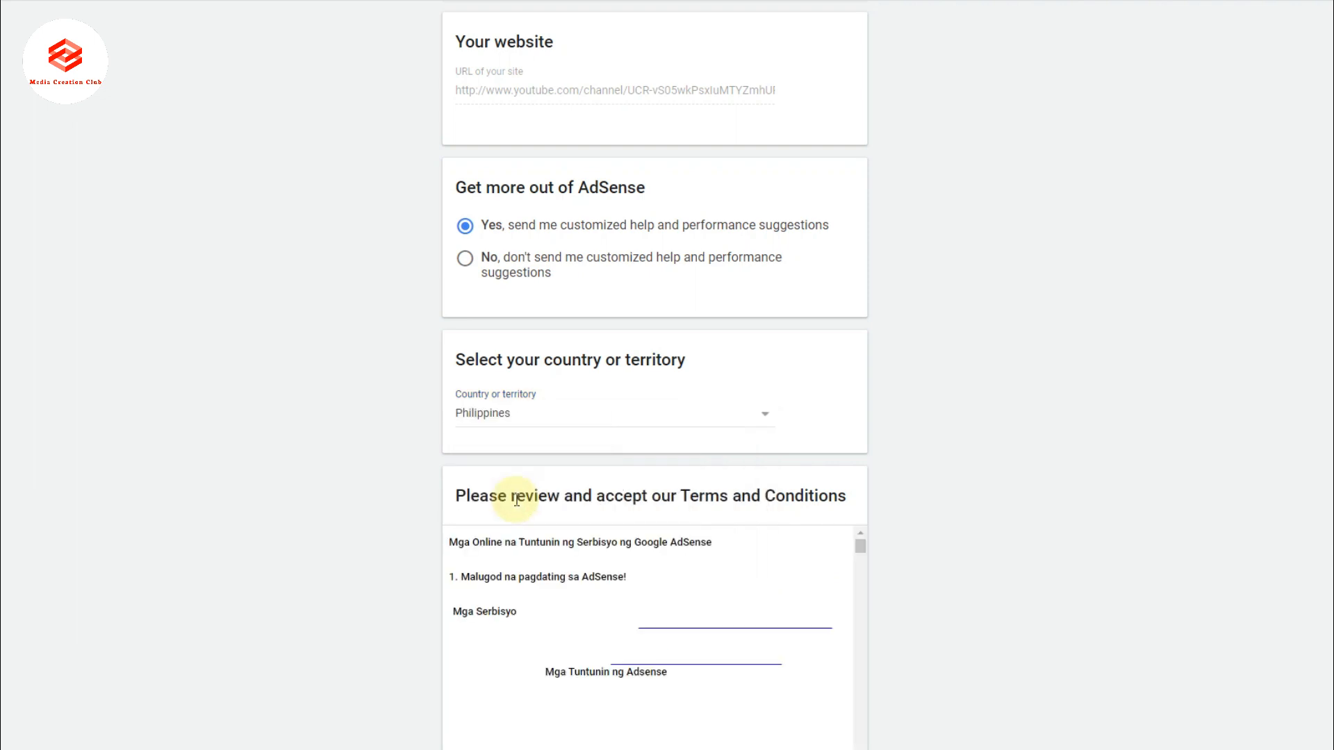
{"action": "scroll", "scroll_direction": "down", "scroll_amount": 3}
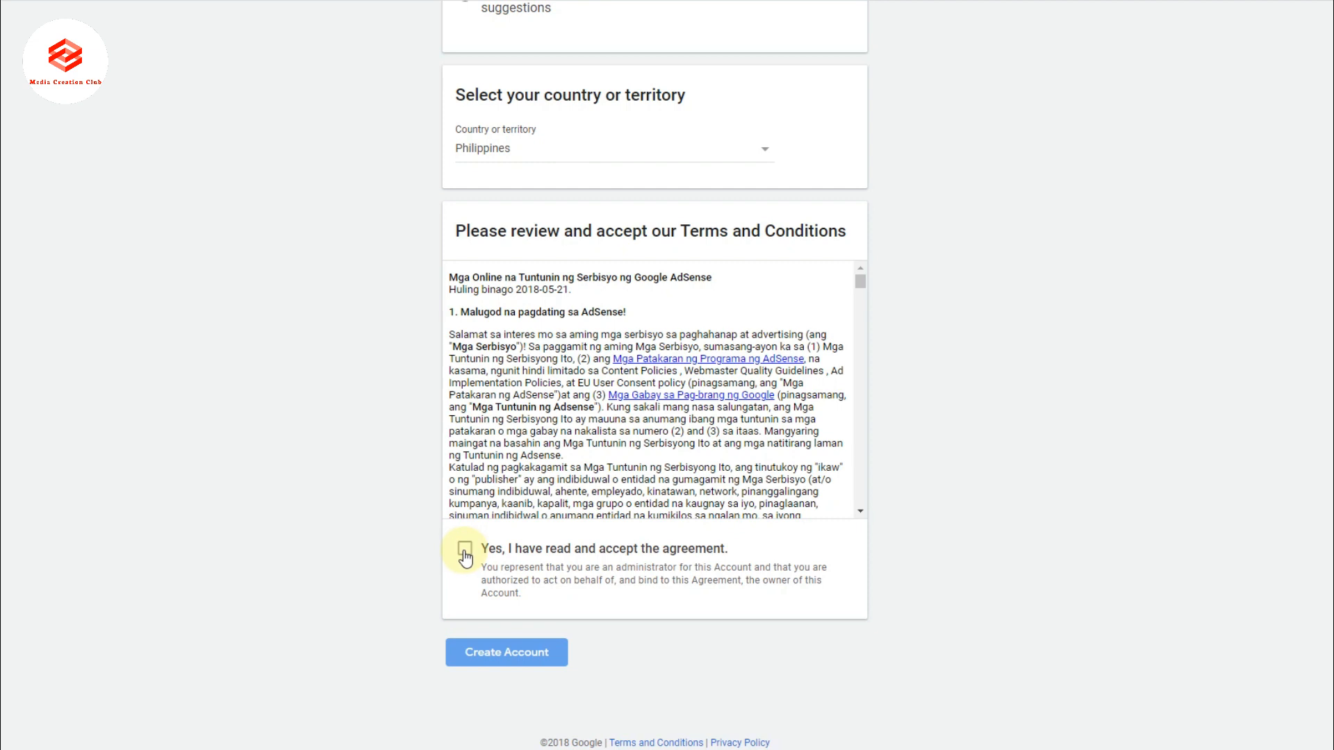
Tick 'Yes, I have read and accept the agreement' and create the AdSense account
{"action": "left_click", "coordinate": [465, 549]}
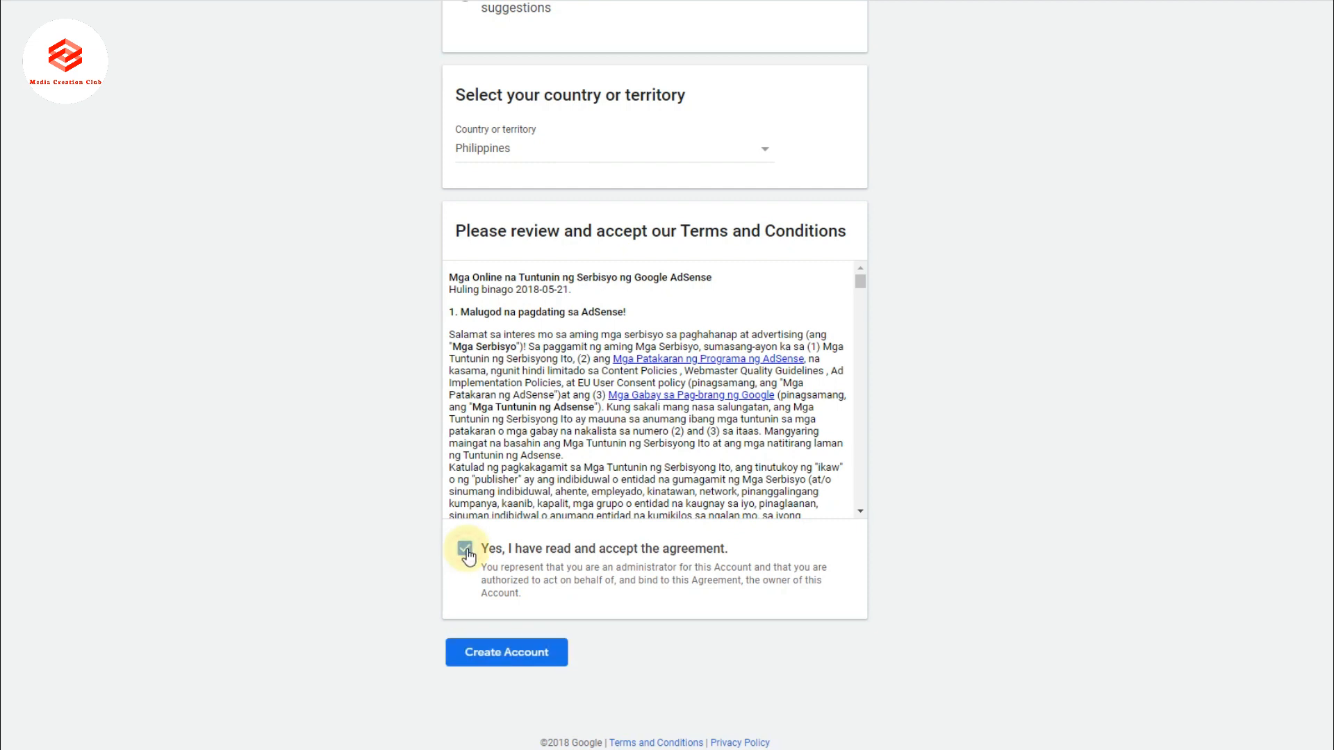
{"action": "left_click", "coordinate": [465, 548]}
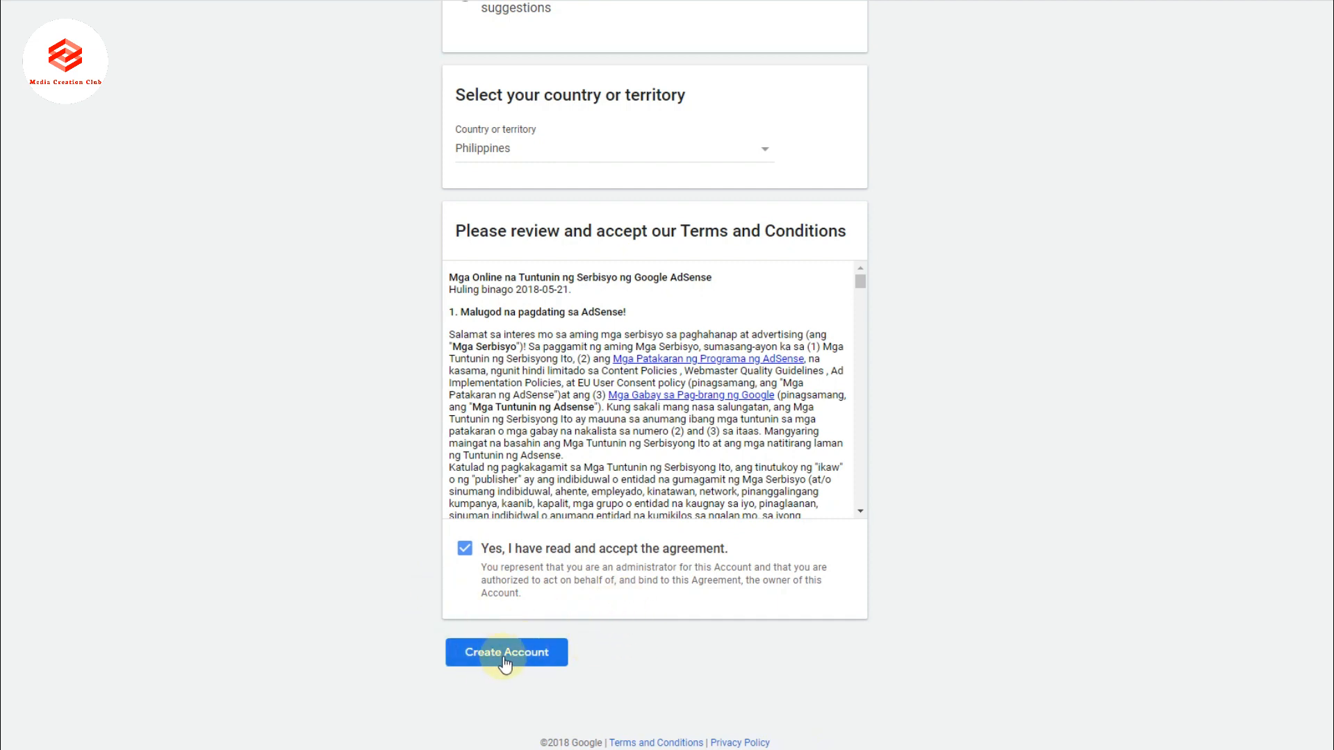
{"action": "left_click", "coordinate": [505, 651]}
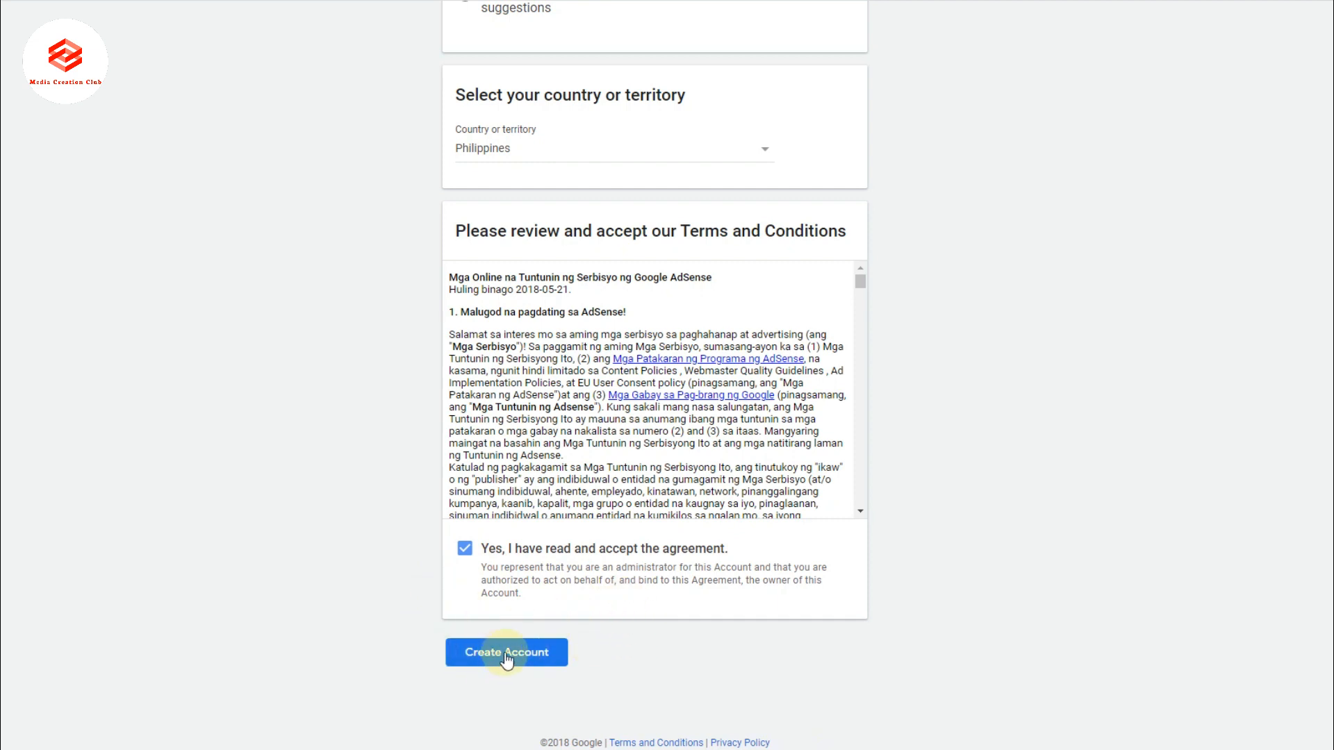
{"action": "left_click", "coordinate": [506, 652]}
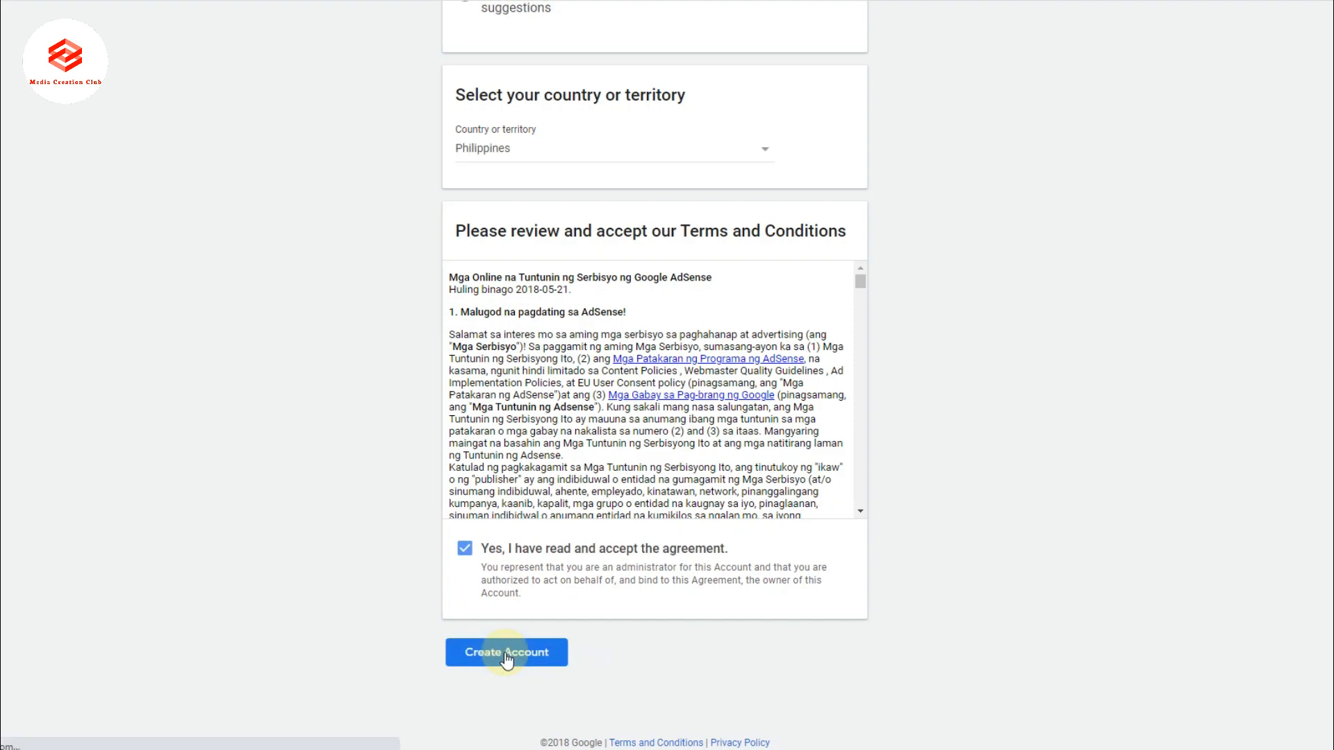
{"action": "left_click", "coordinate": [506, 652]}
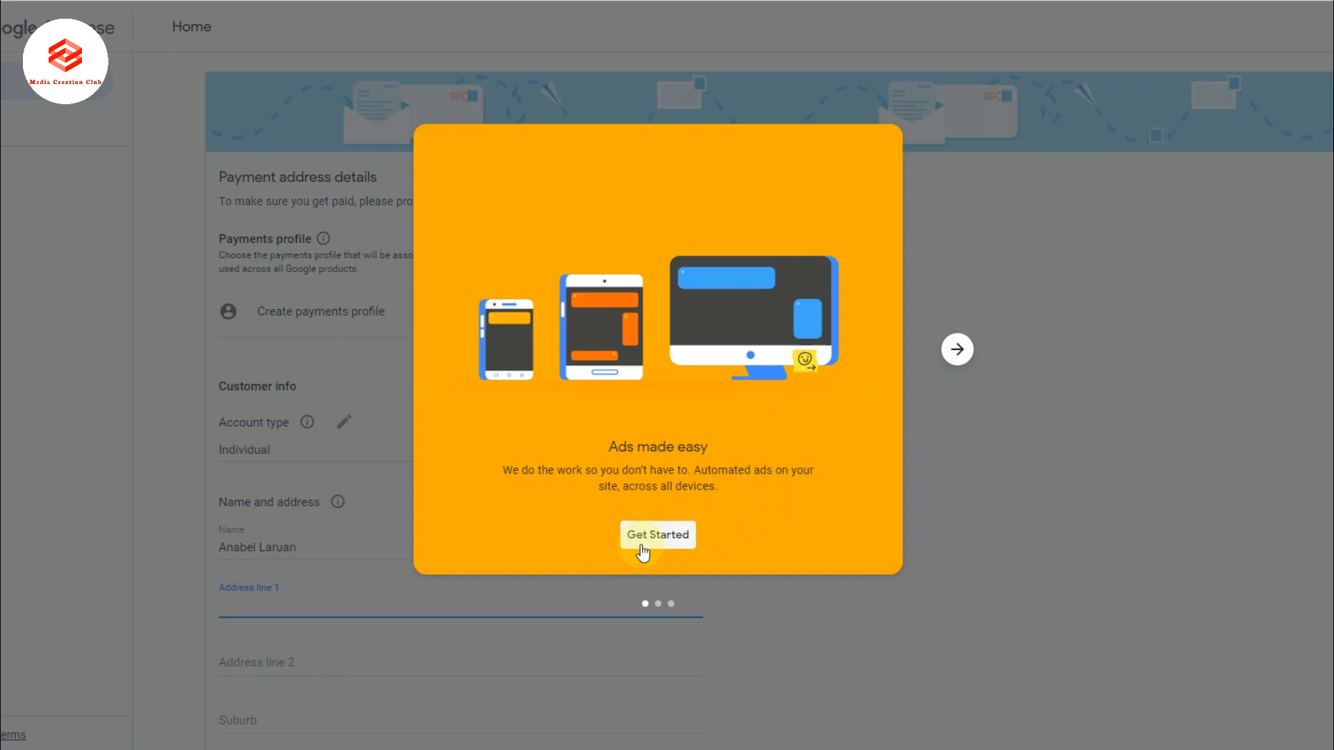
Dismiss the 'Ads made easy' popup with Get Started to reveal the payment address form
{"action": "left_click", "coordinate": [657, 534]}
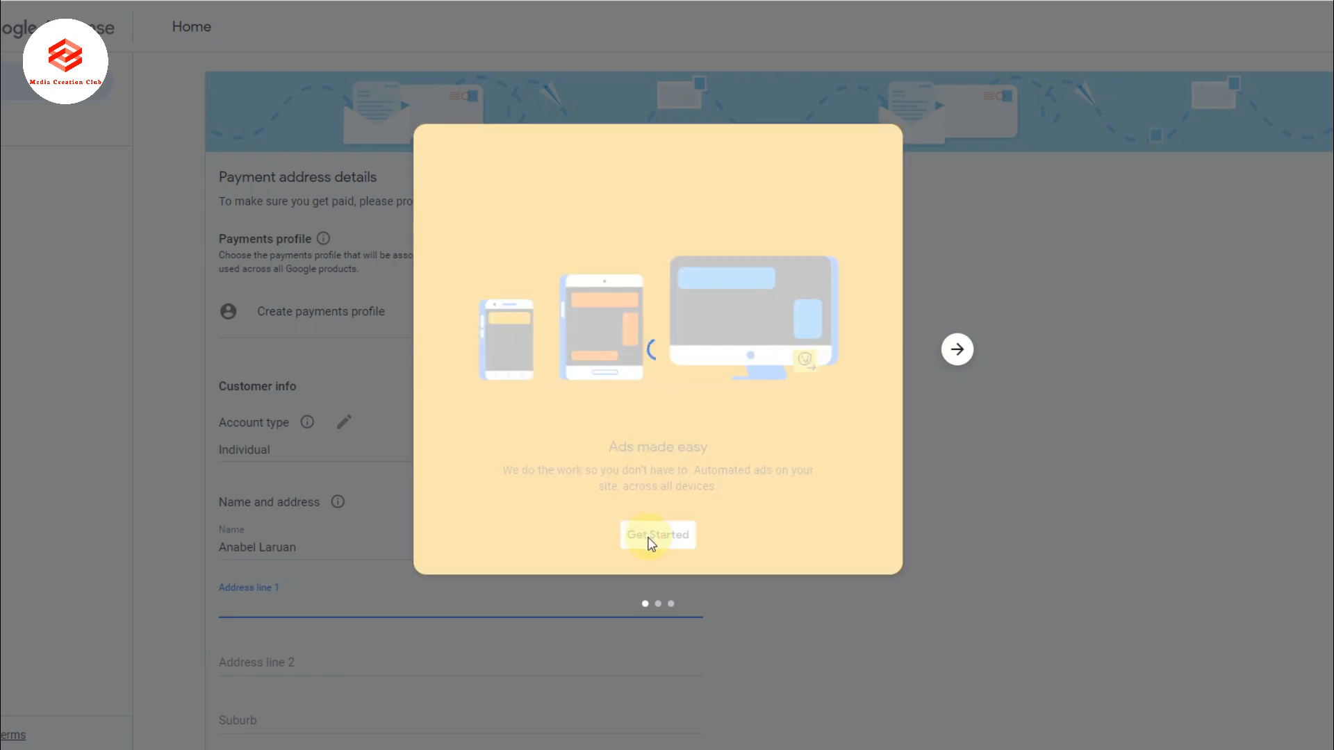
{"action": "left_click", "coordinate": [657, 535]}
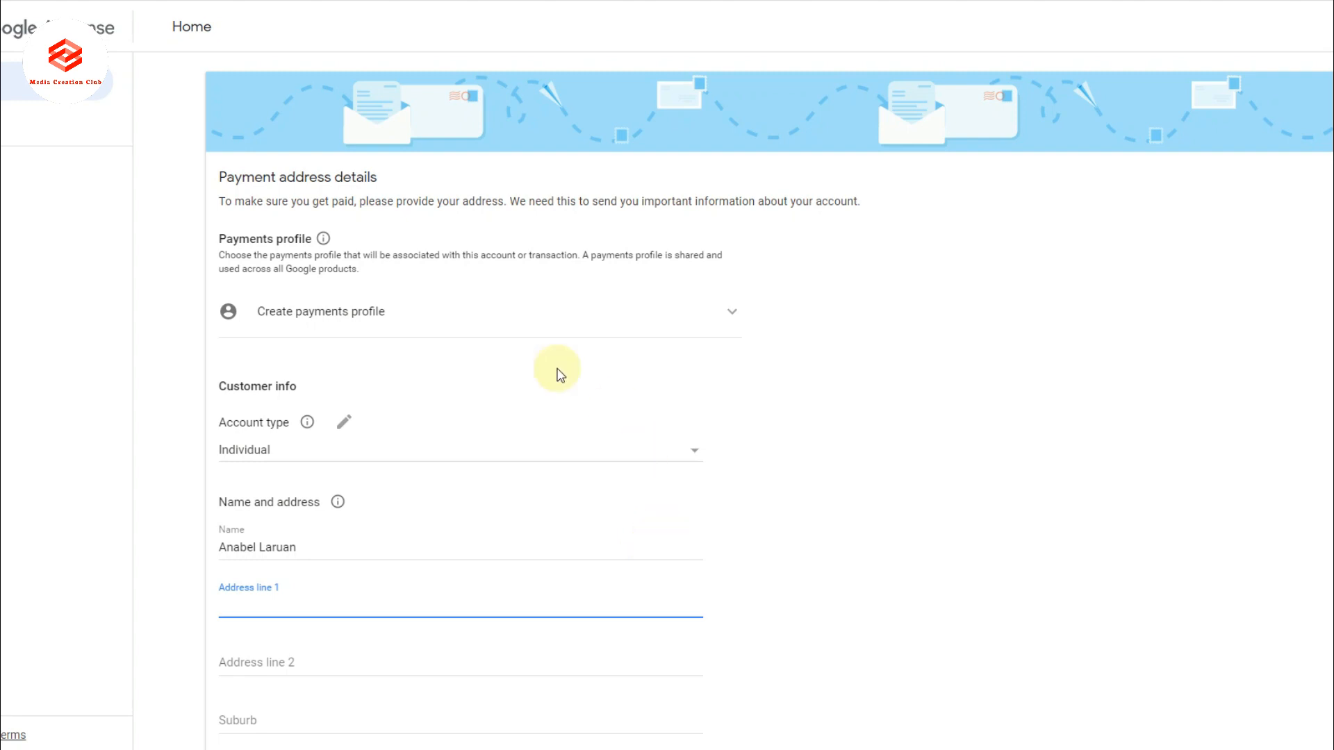
{"action": "mouse_move", "coordinate": [466, 326]}
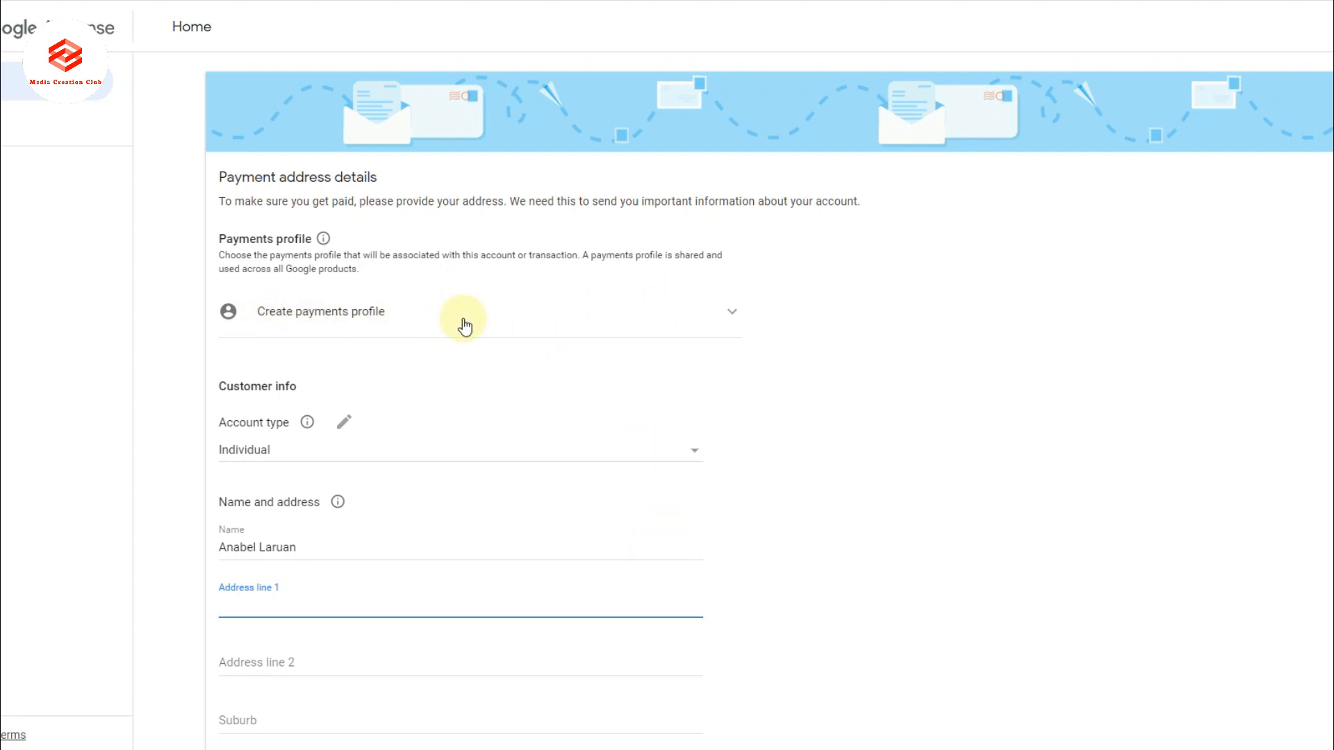
{"action": "mouse_move", "coordinate": [464, 324]}
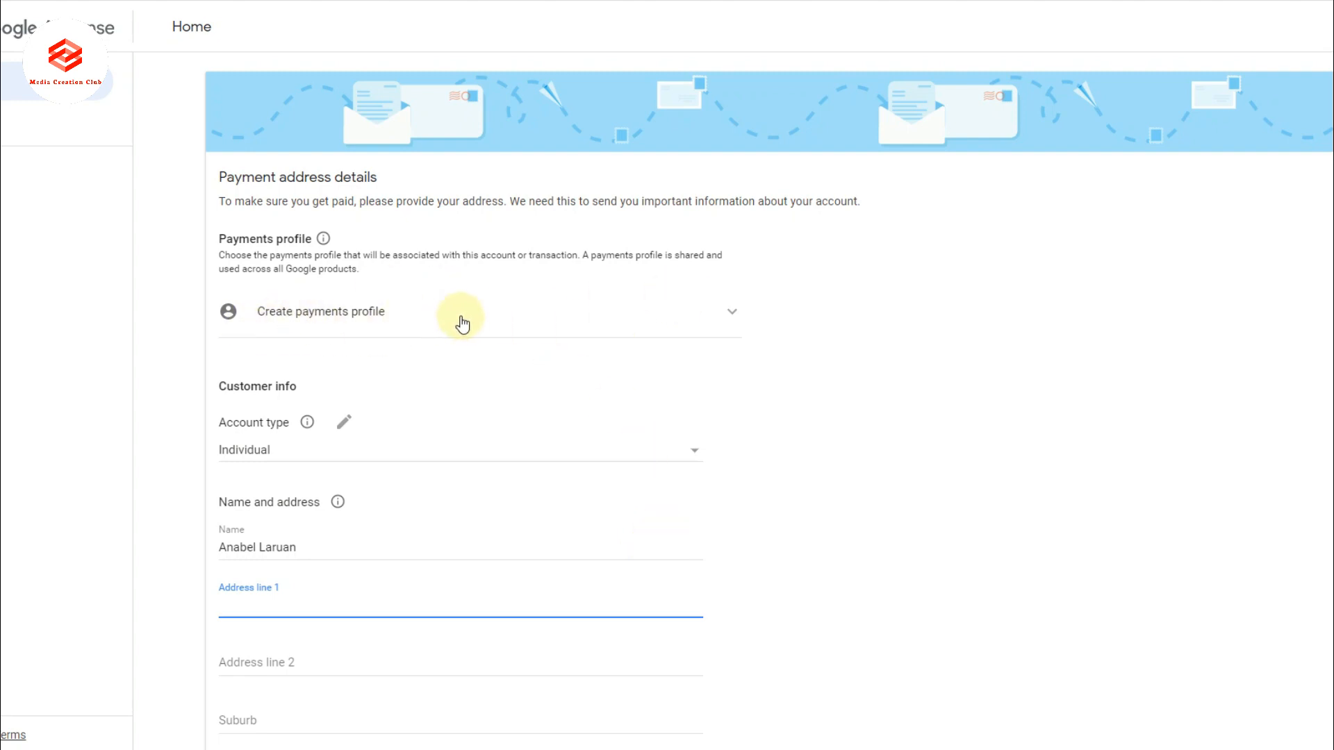
{"action": "mouse_move", "coordinate": [680, 318]}
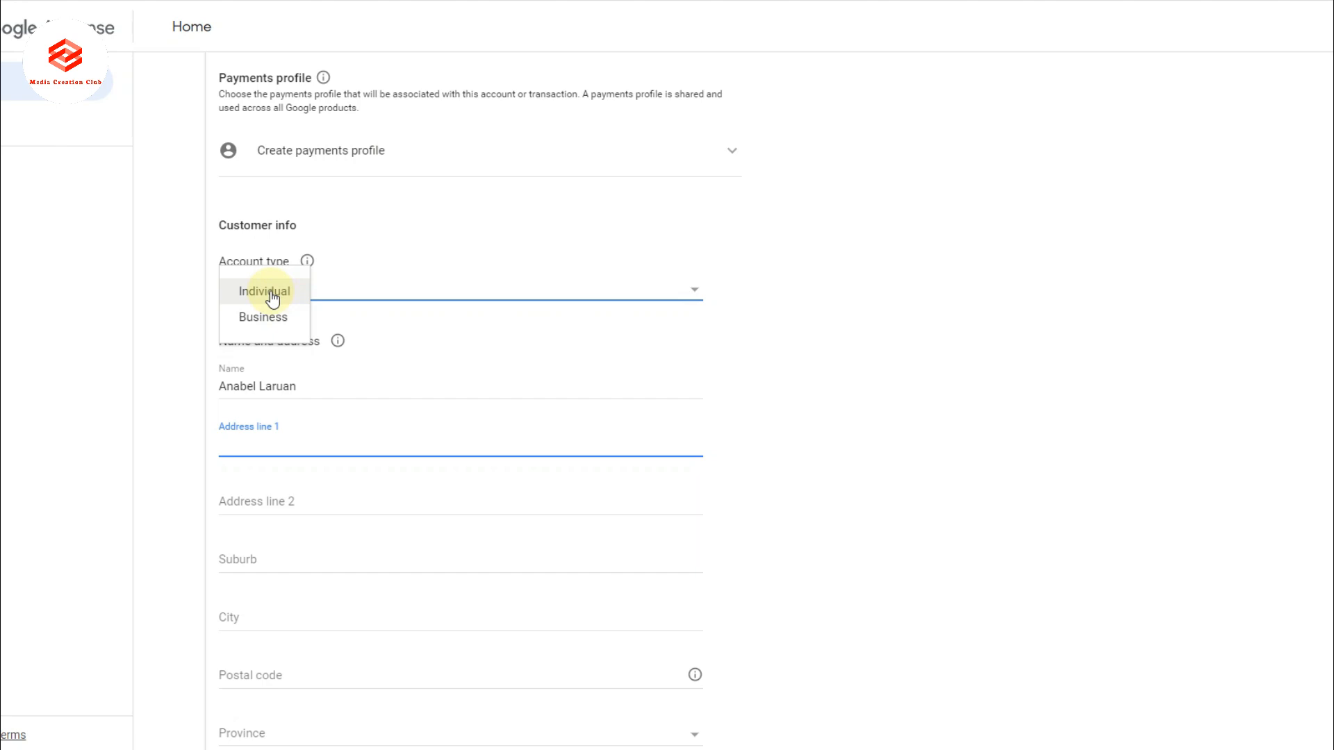
{"action": "left_click", "coordinate": [264, 291]}
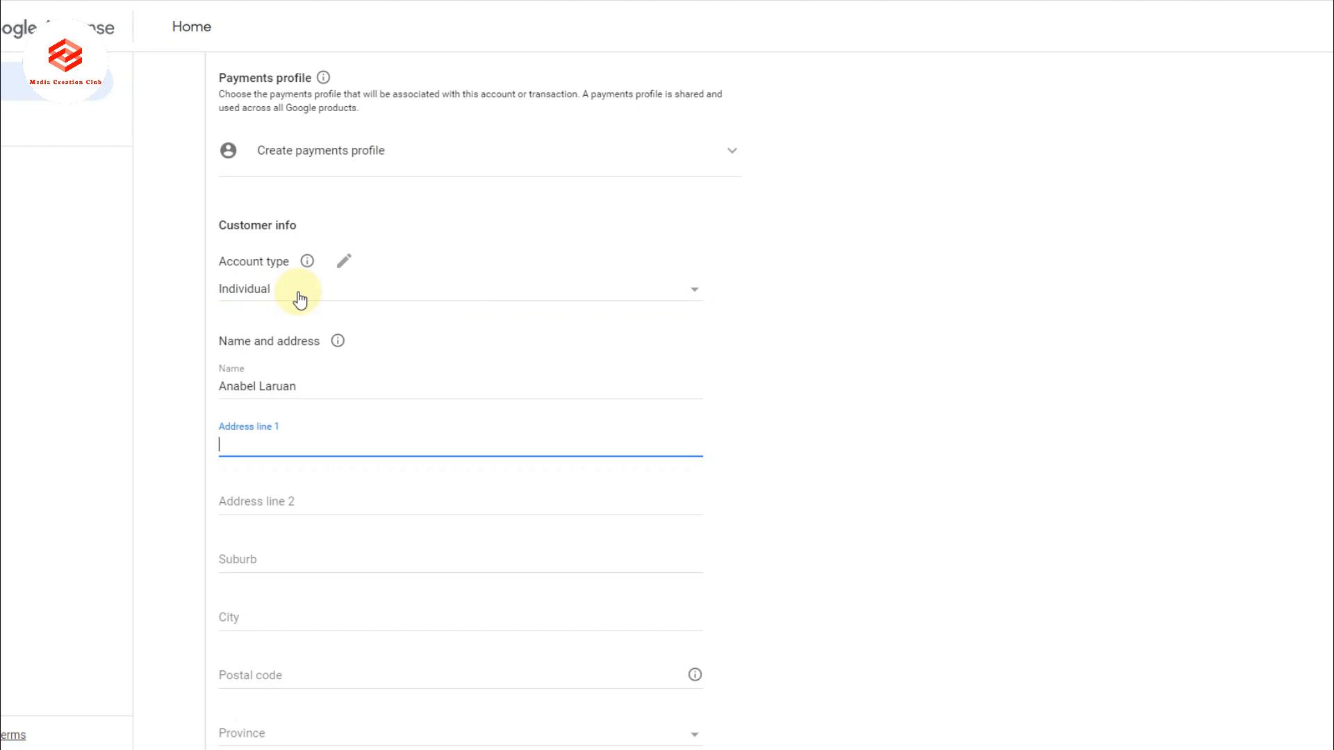
{"action": "mouse_move", "coordinate": [602, 288]}
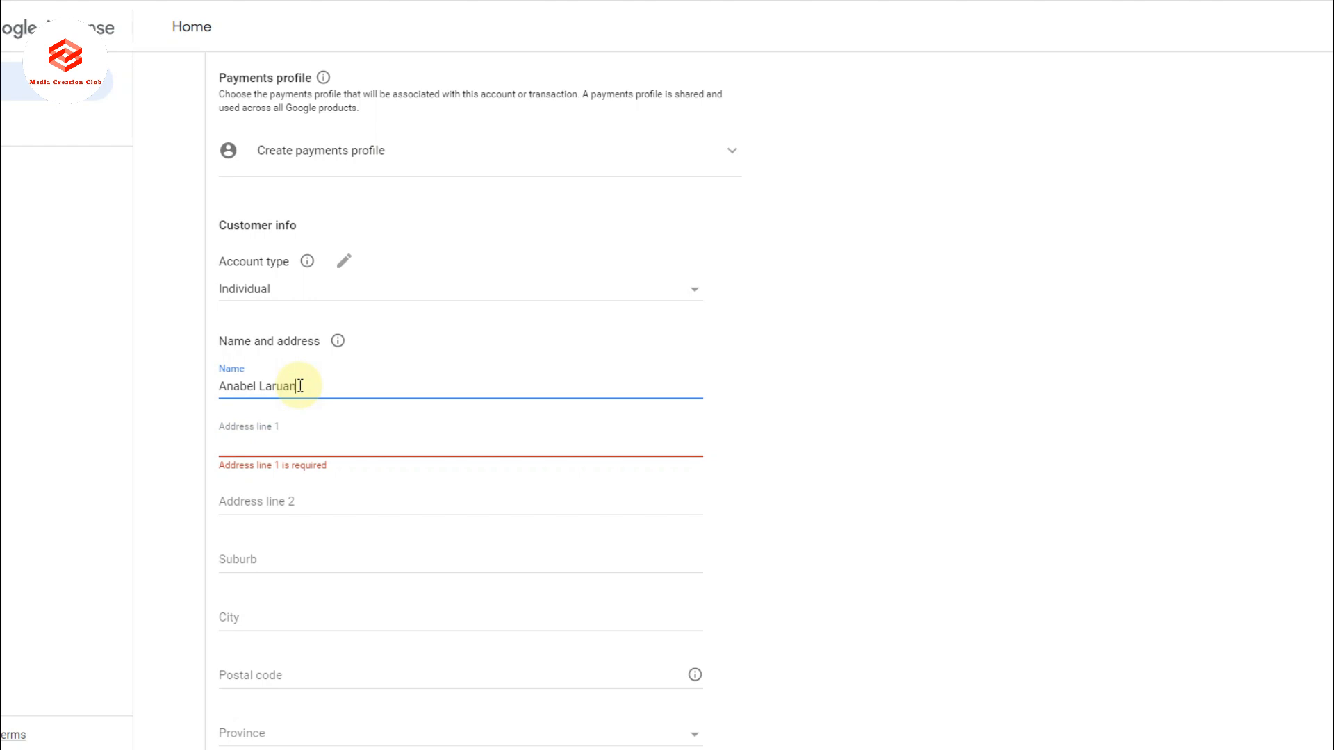
{"action": "key", "text": "Backspace"}
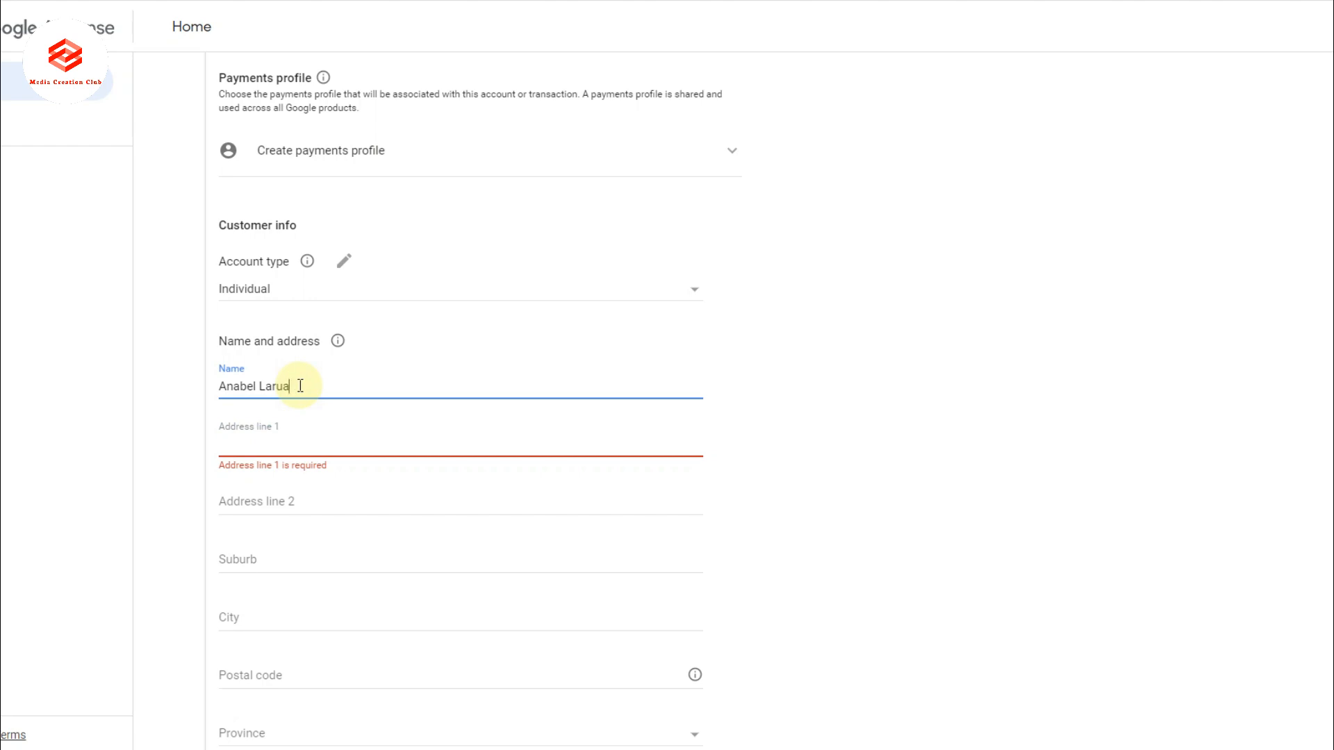
{"action": "key", "text": "Backspace"}
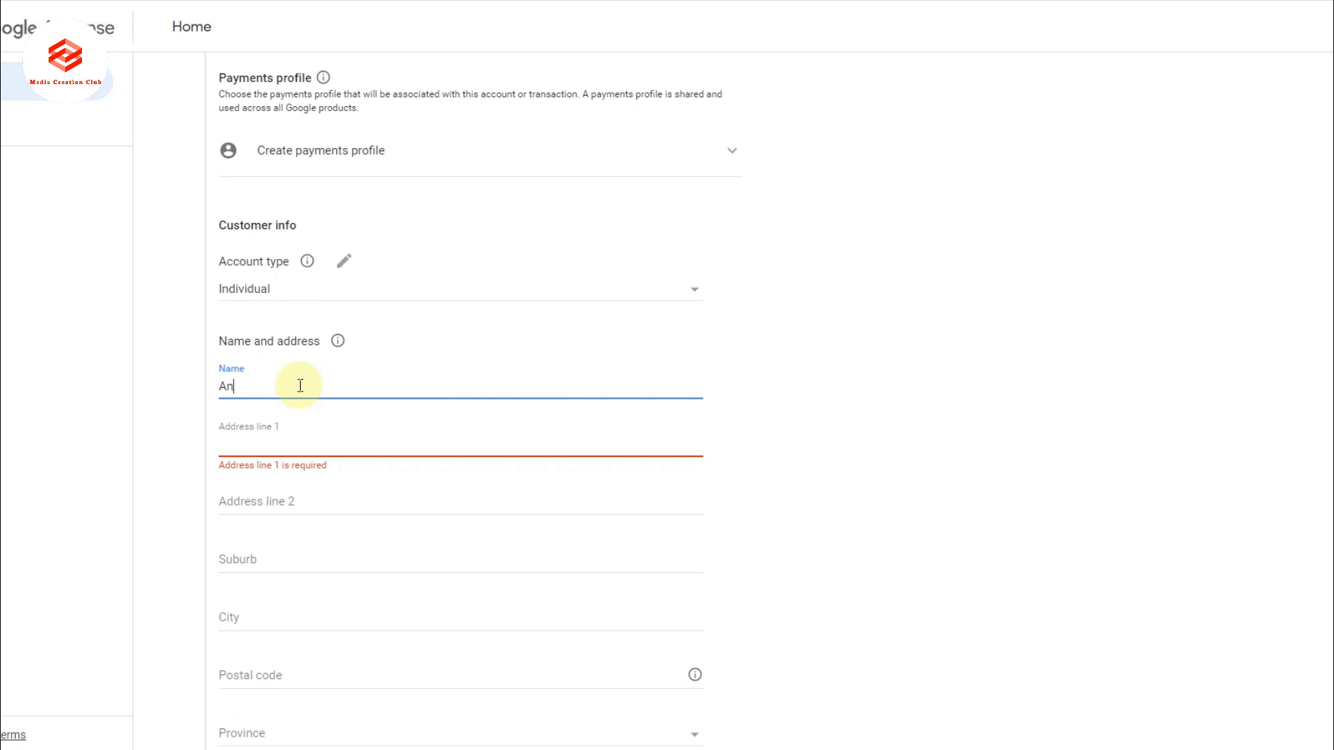
{"action": "key", "text": "Backspace"}
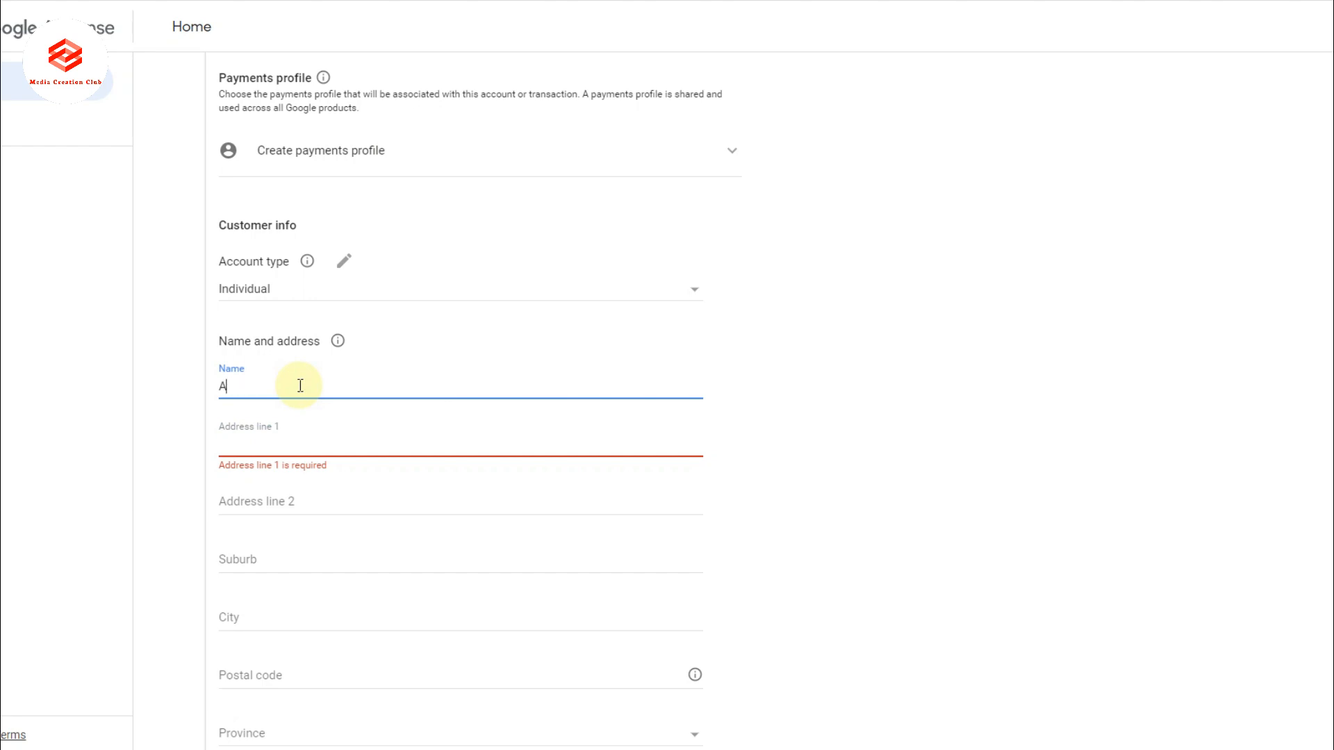
{"action": "type", "text": "M"}
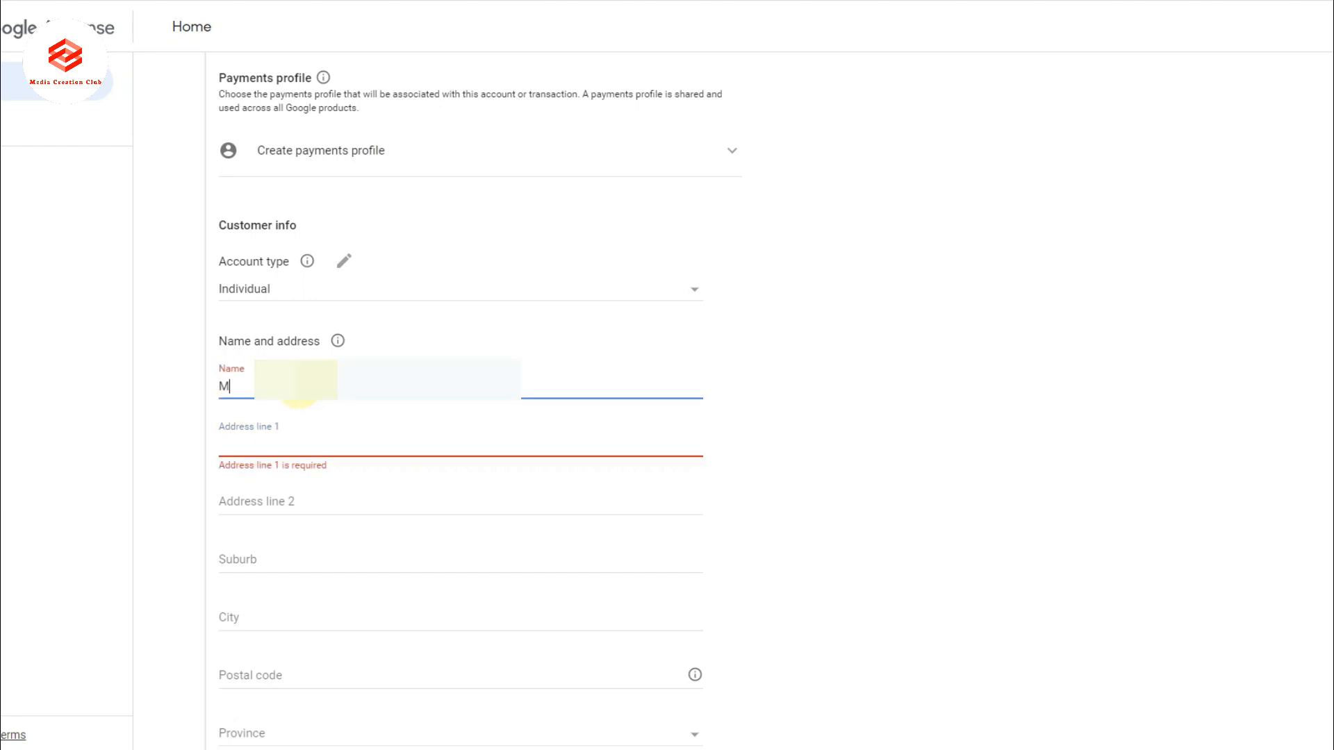
{"action": "type", "text": "abelle"}
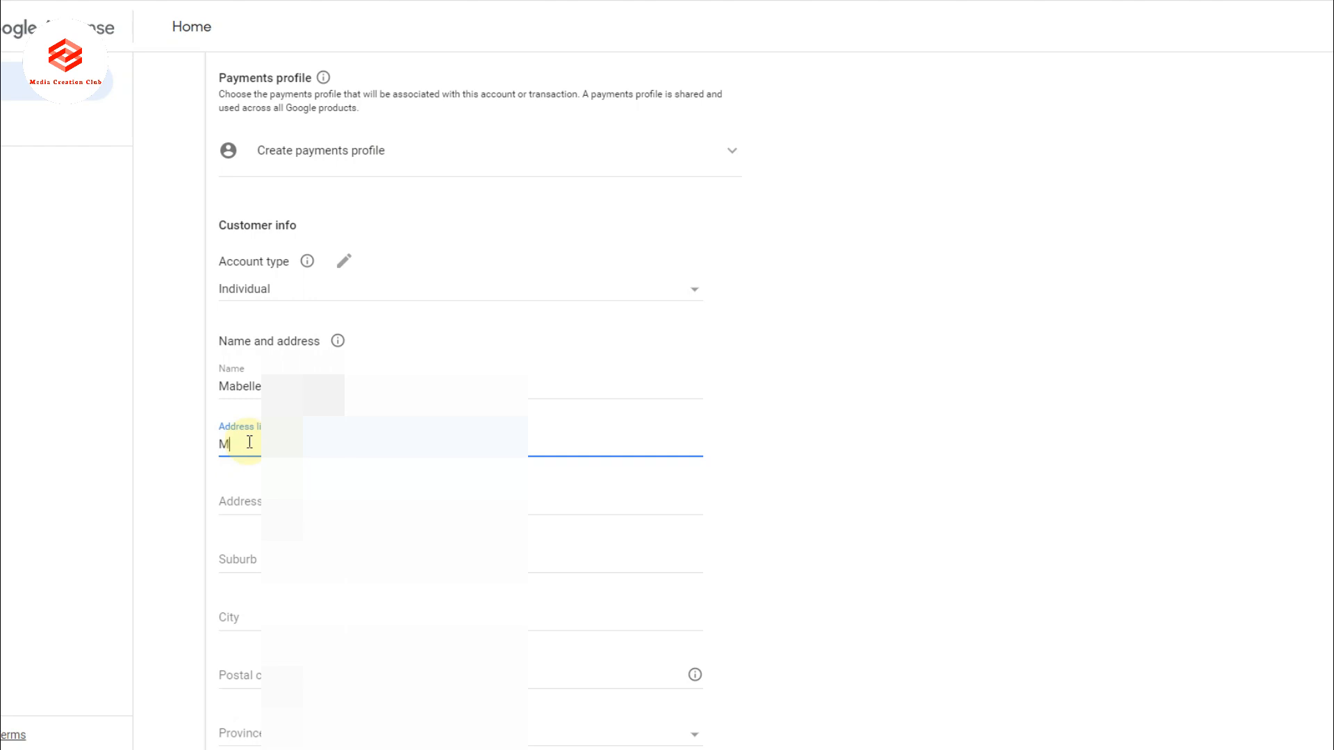
{"action": "type", "text": "ay-Iba"}
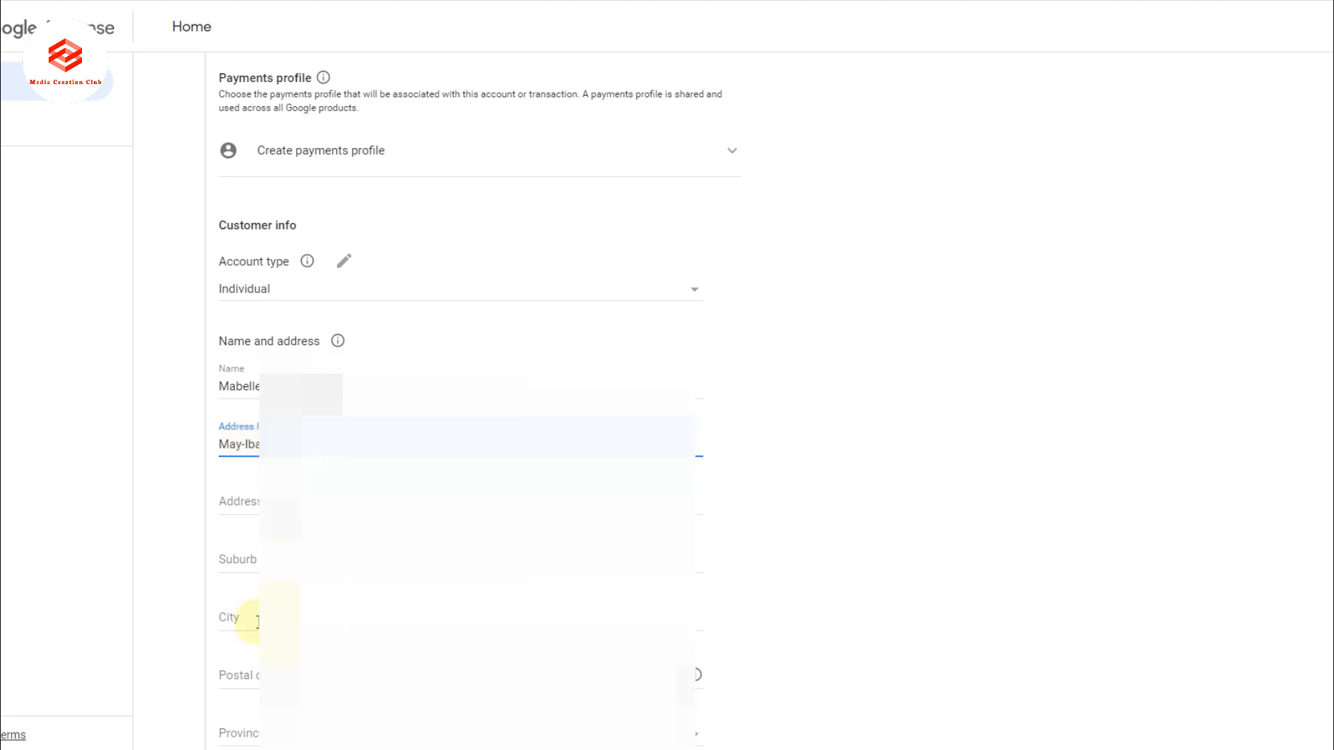
{"action": "scroll", "scroll_direction": "down", "scroll_amount": 3}
{"action": "type", "text": "1880"}
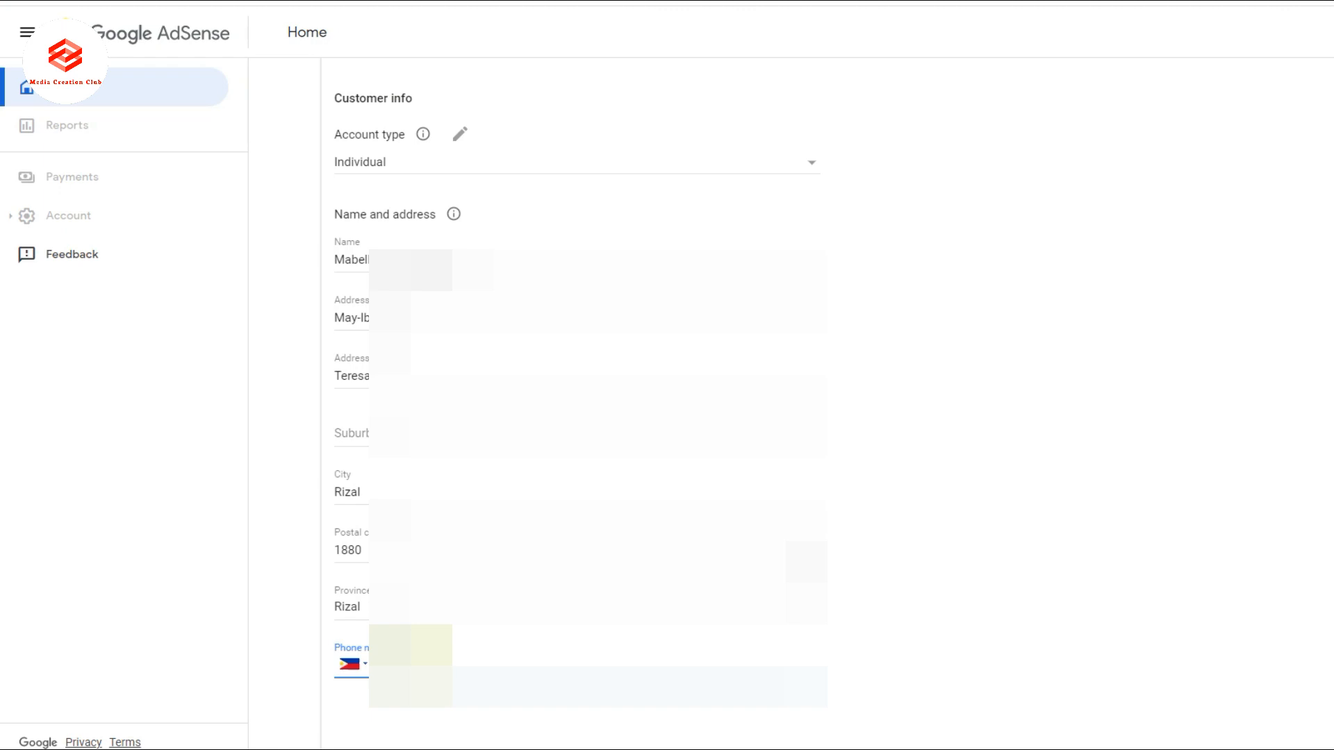
Submit the AdSense payment name, address and phone details
{"action": "scroll", "scroll_direction": "down", "scroll_amount": 3}
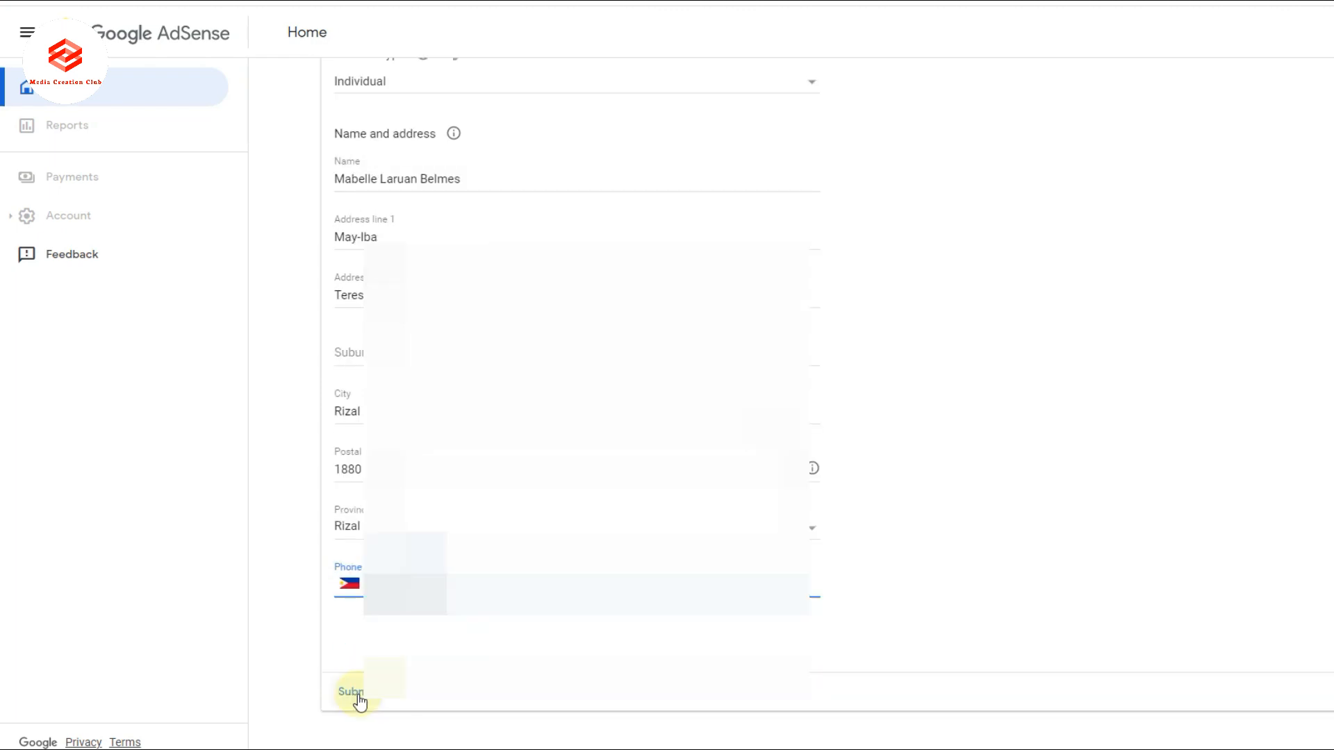
{"action": "left_click", "coordinate": [350, 691]}
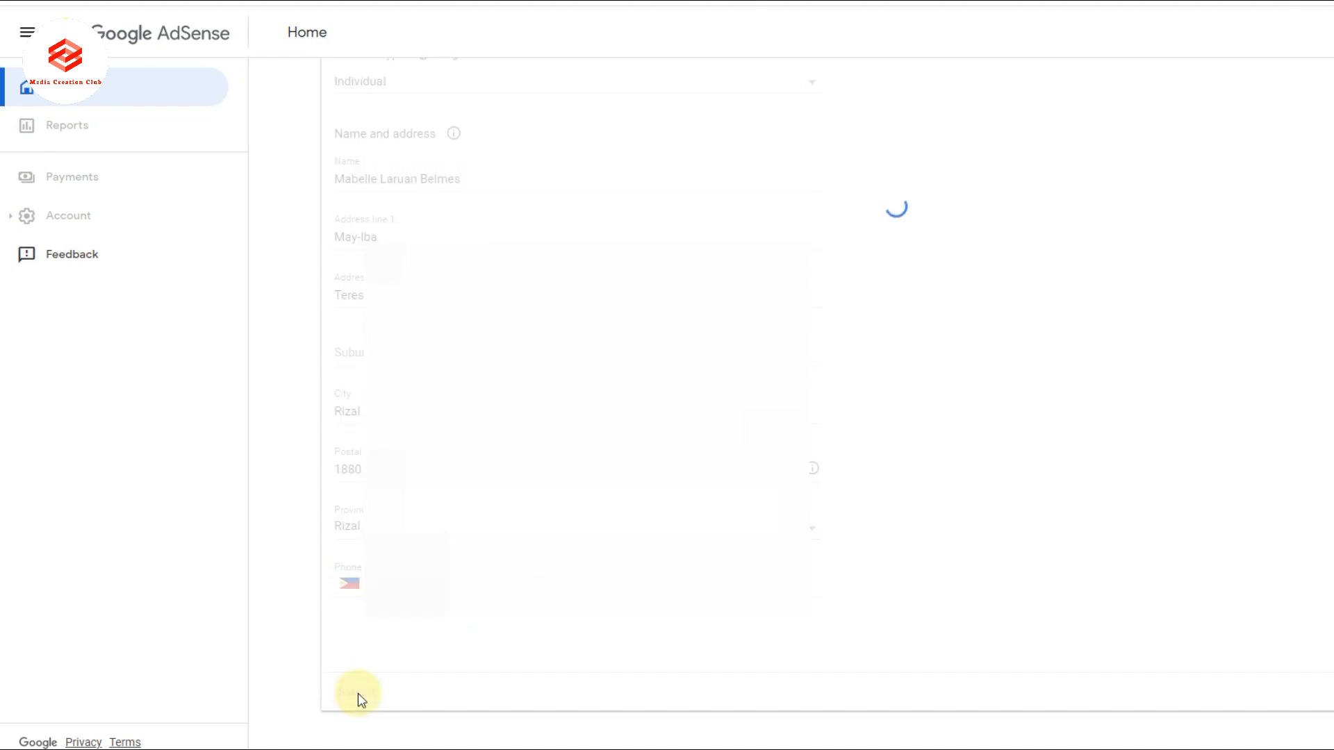
{"action": "left_click", "coordinate": [357, 694]}
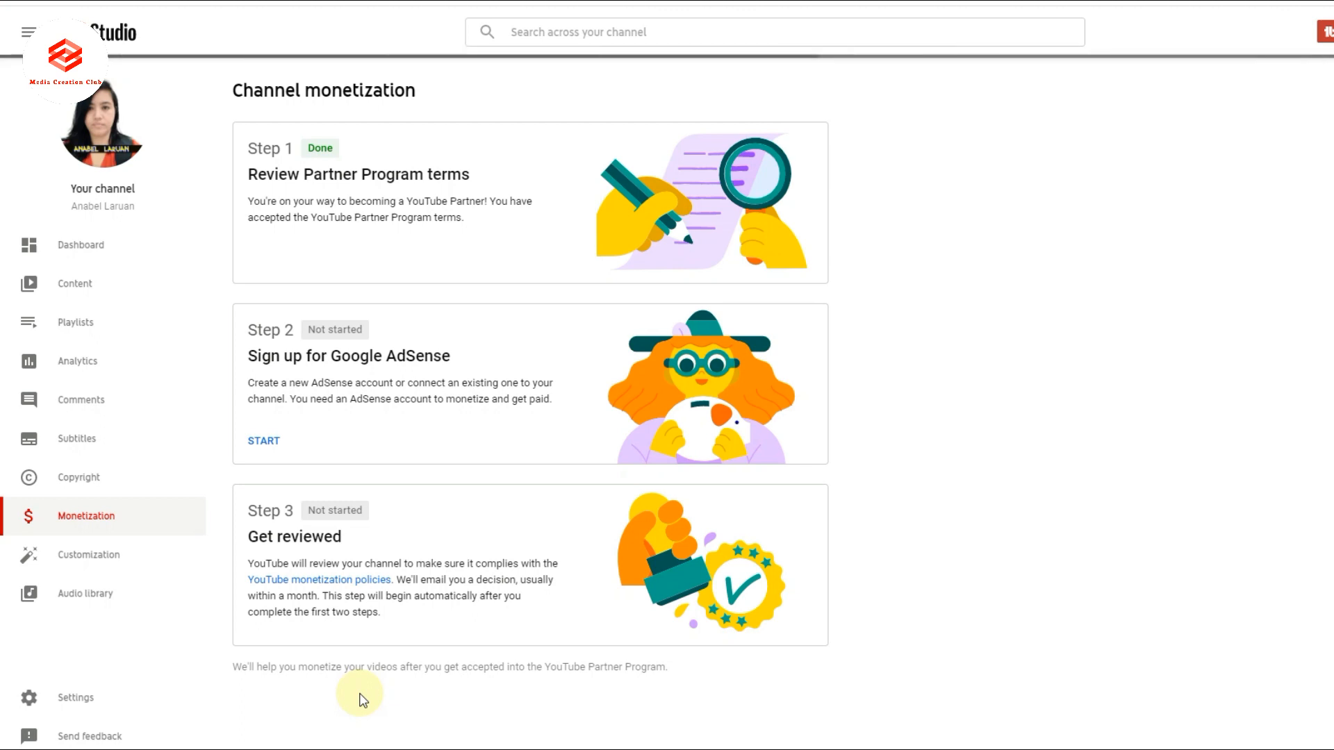
Reload Channel monetization so Step 2 shows the AdSense sign-up In progress
{"action": "left_click", "coordinate": [264, 440]}
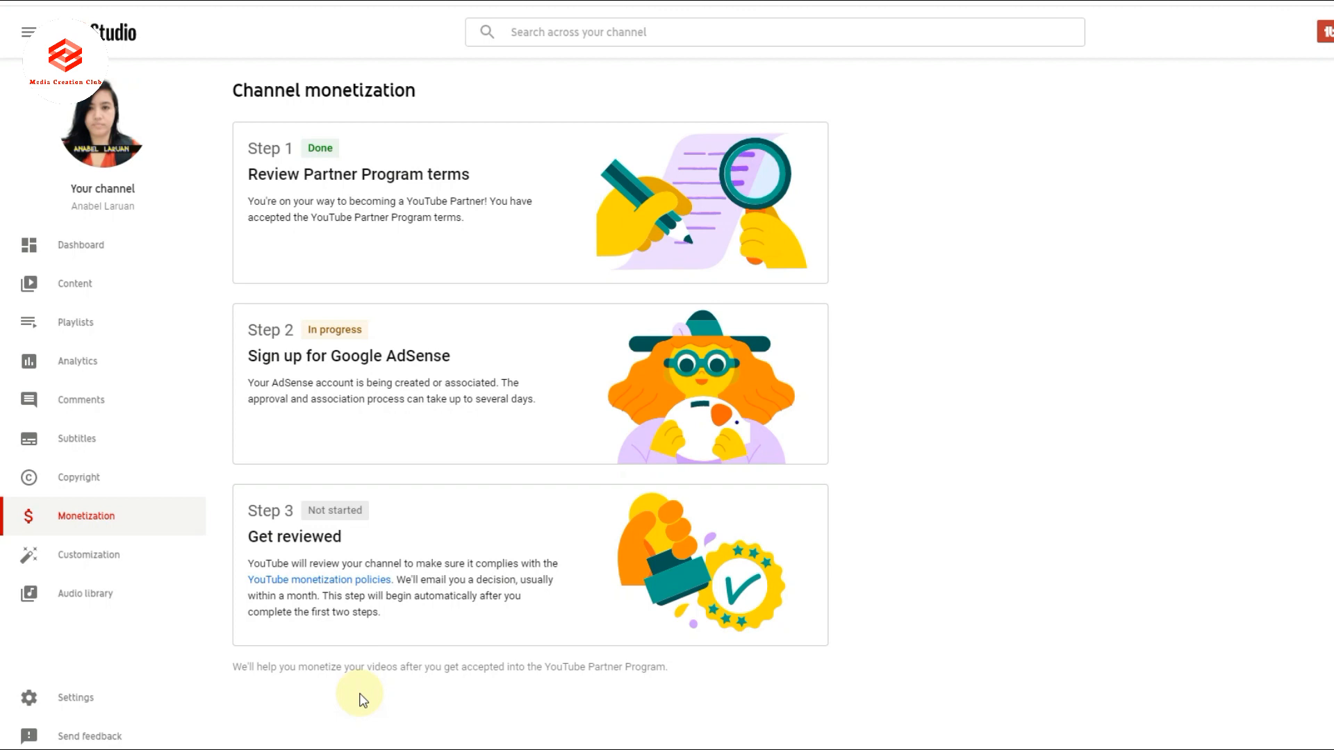
{"action": "mouse_move", "coordinate": [466, 375]}
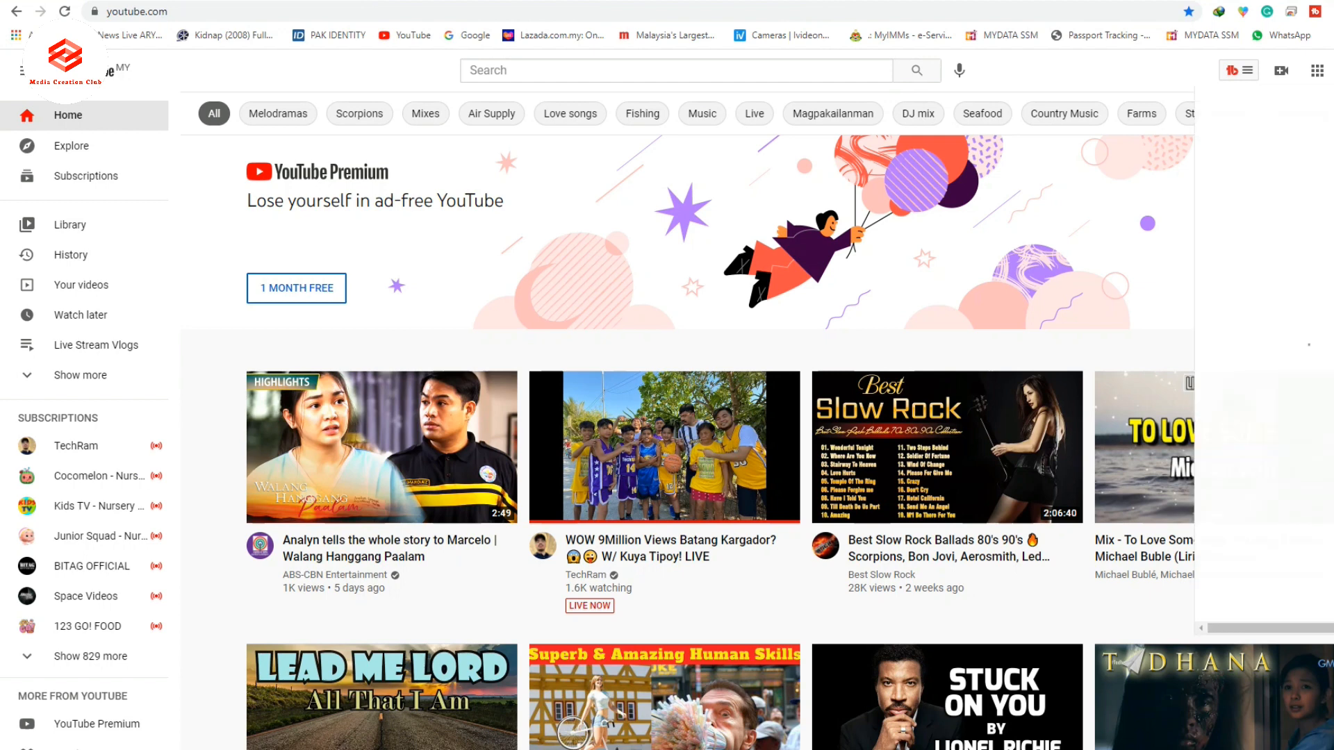
Reopen YouTube Studio's Monetization page from the account menu to view the checklist
{"action": "left_click", "coordinate": [1239, 70]}
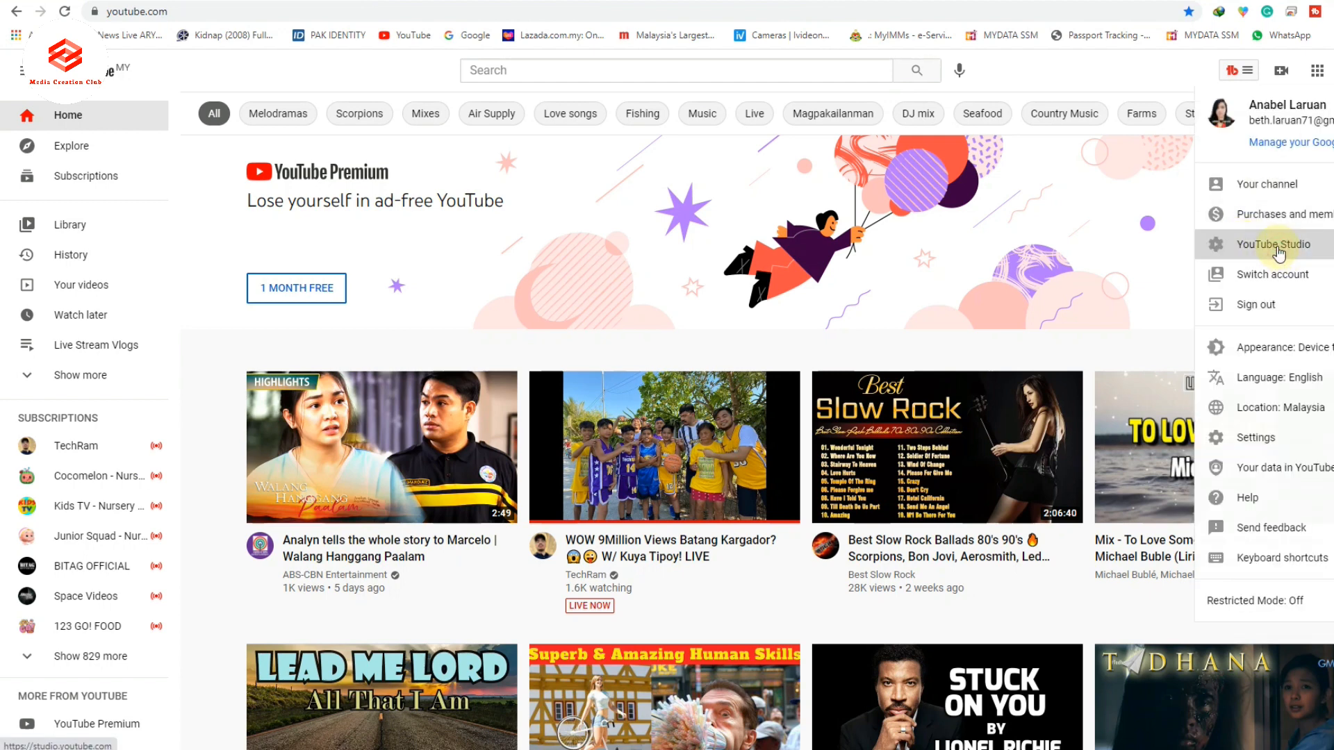
{"action": "left_click", "coordinate": [1275, 244]}
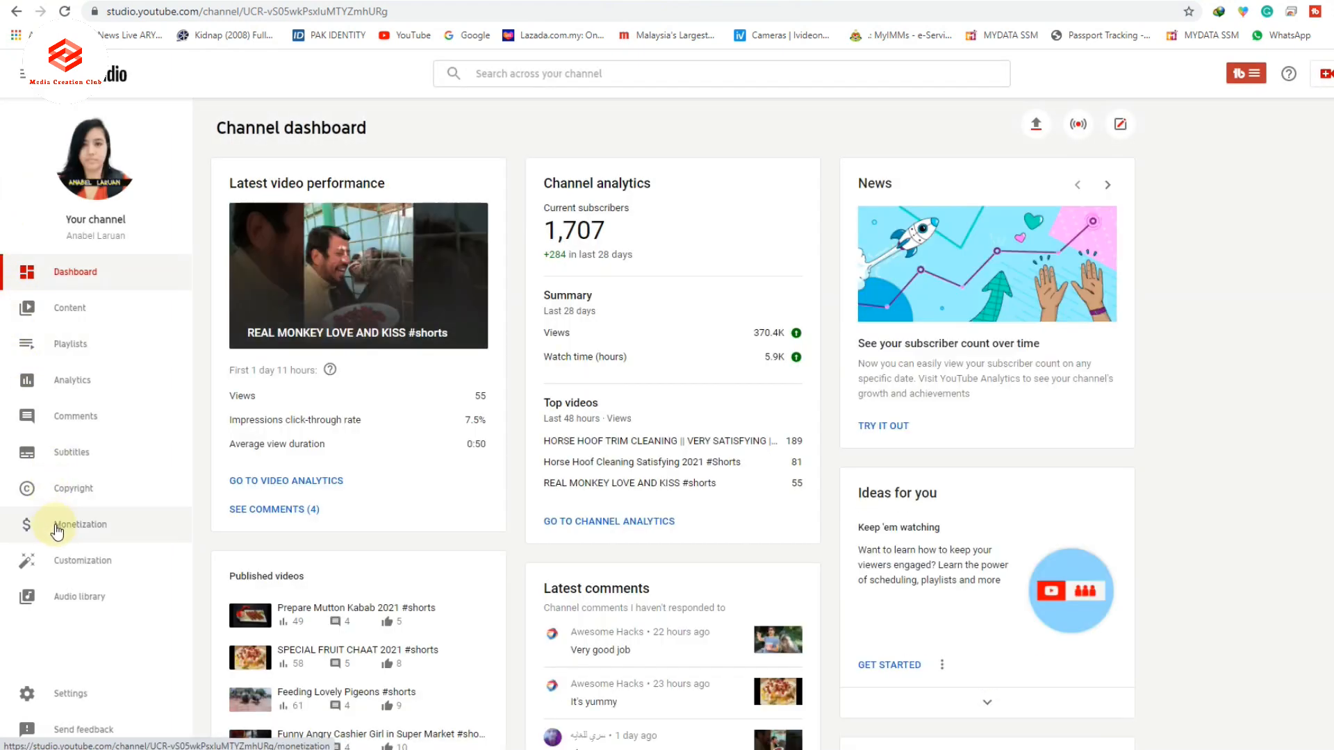
{"action": "left_click", "coordinate": [80, 524]}
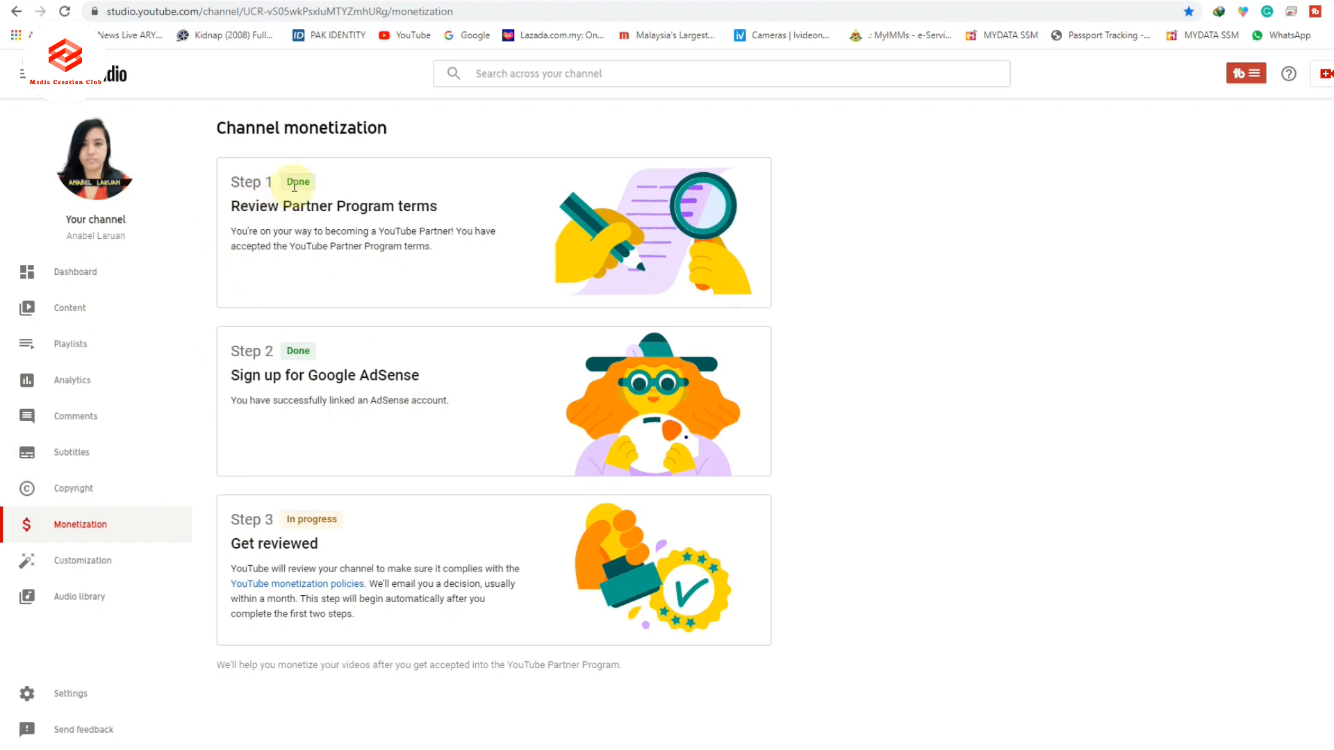
{"action": "mouse_move", "coordinate": [330, 375]}
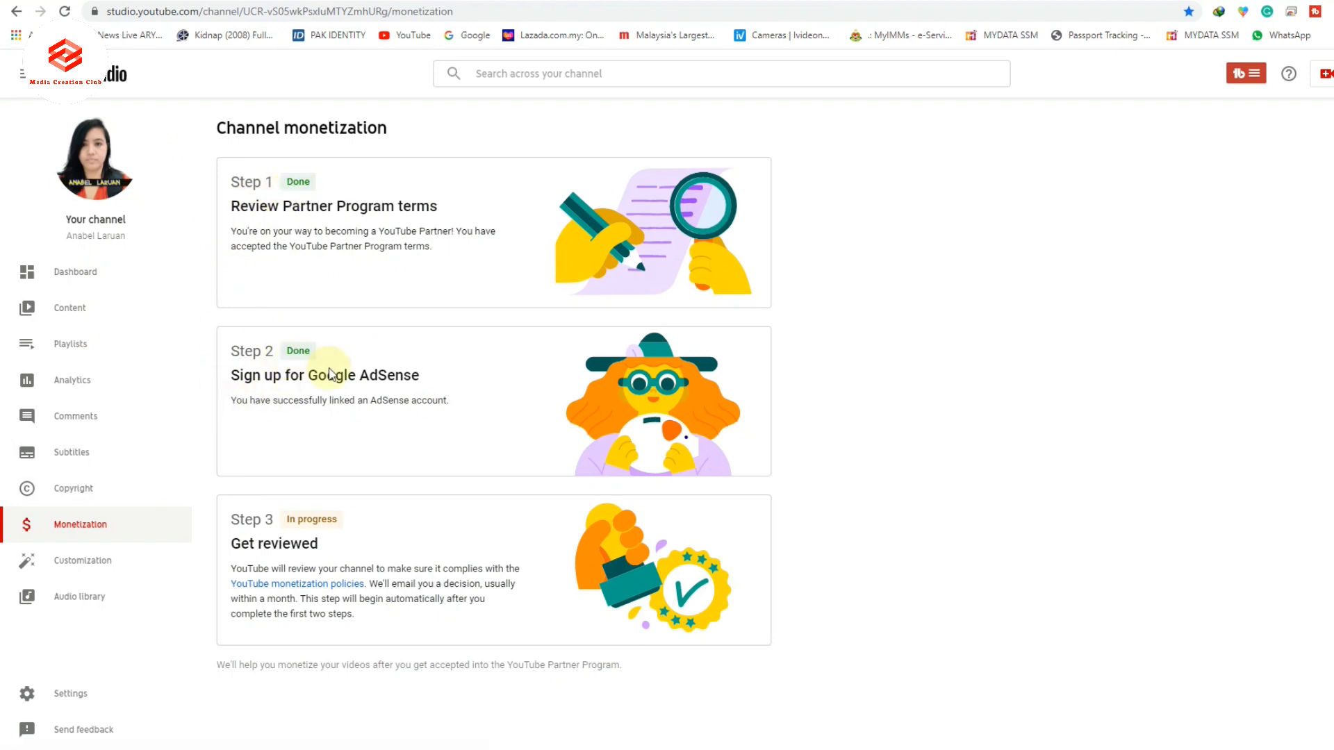